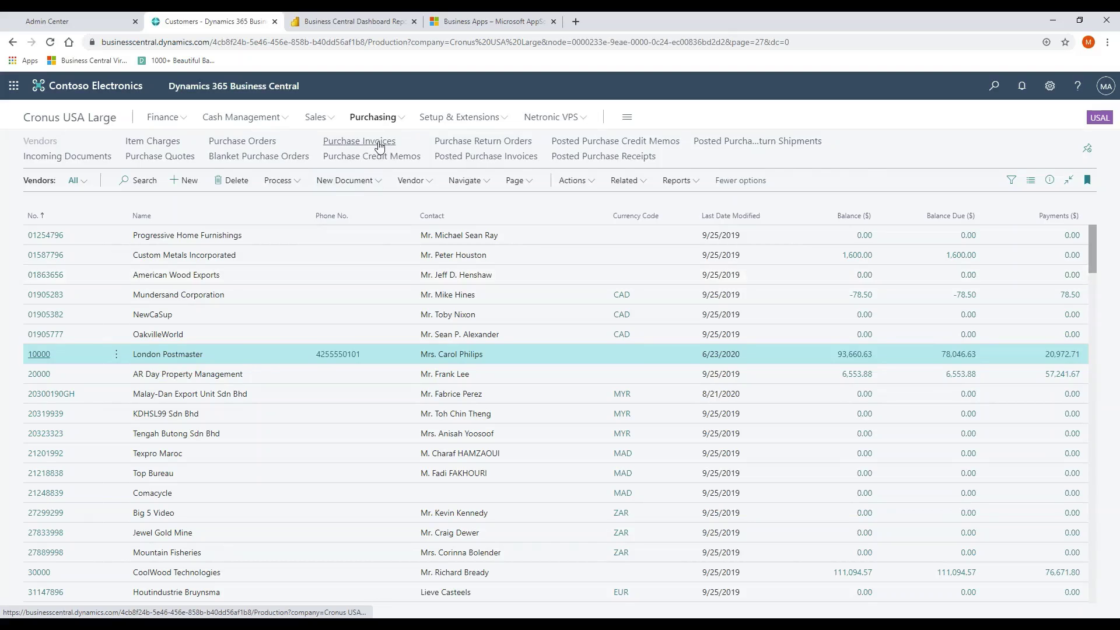
mouse_move(258, 156)
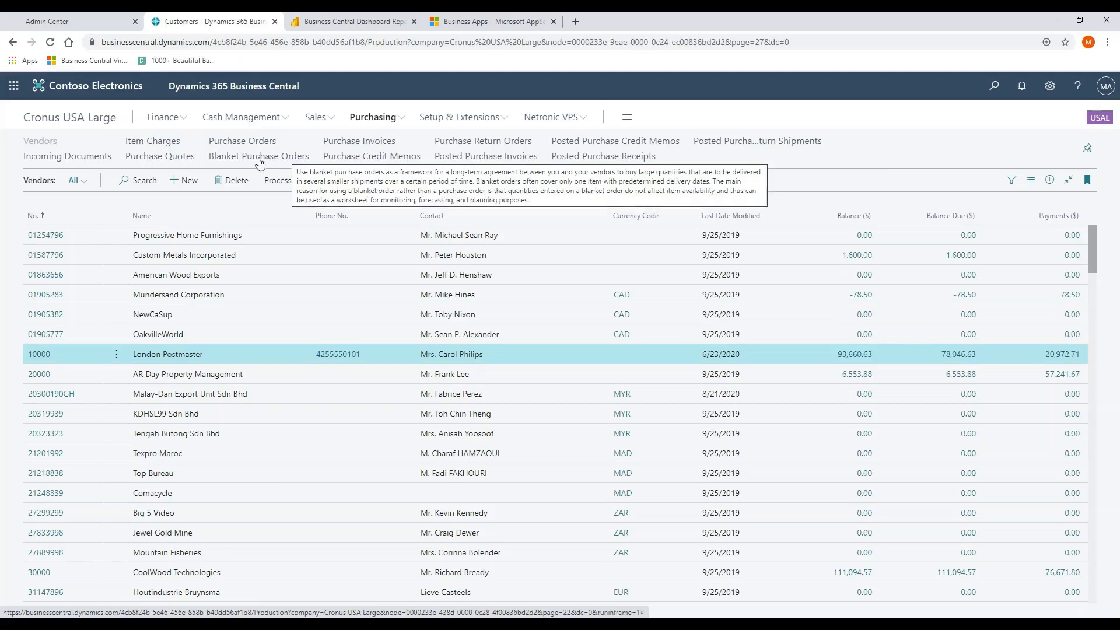
mouse_move(317, 144)
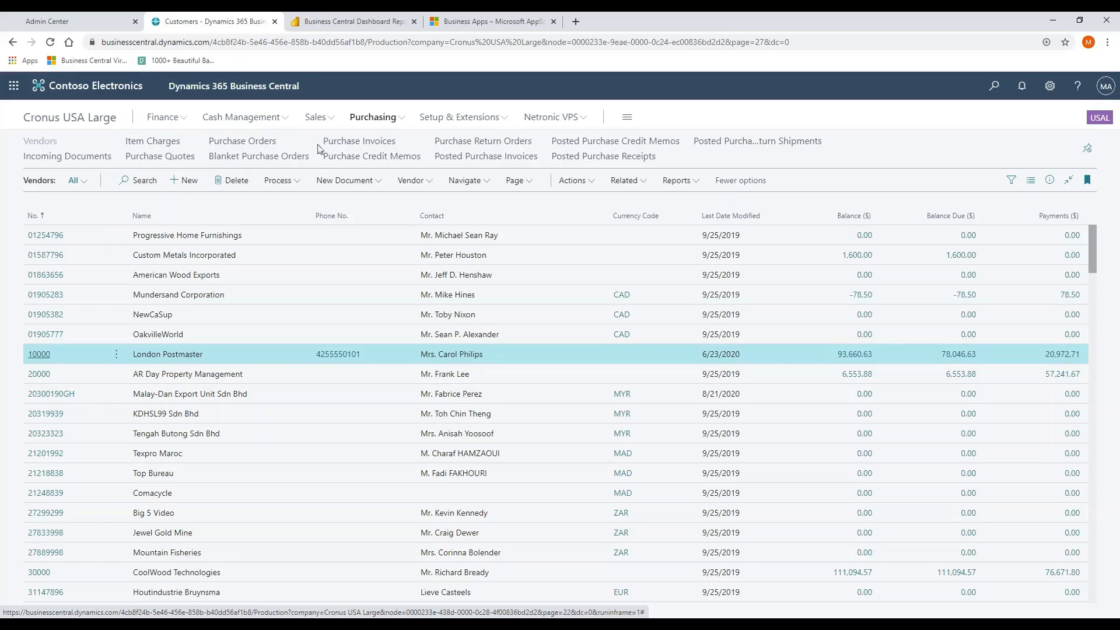
mouse_move(258, 155)
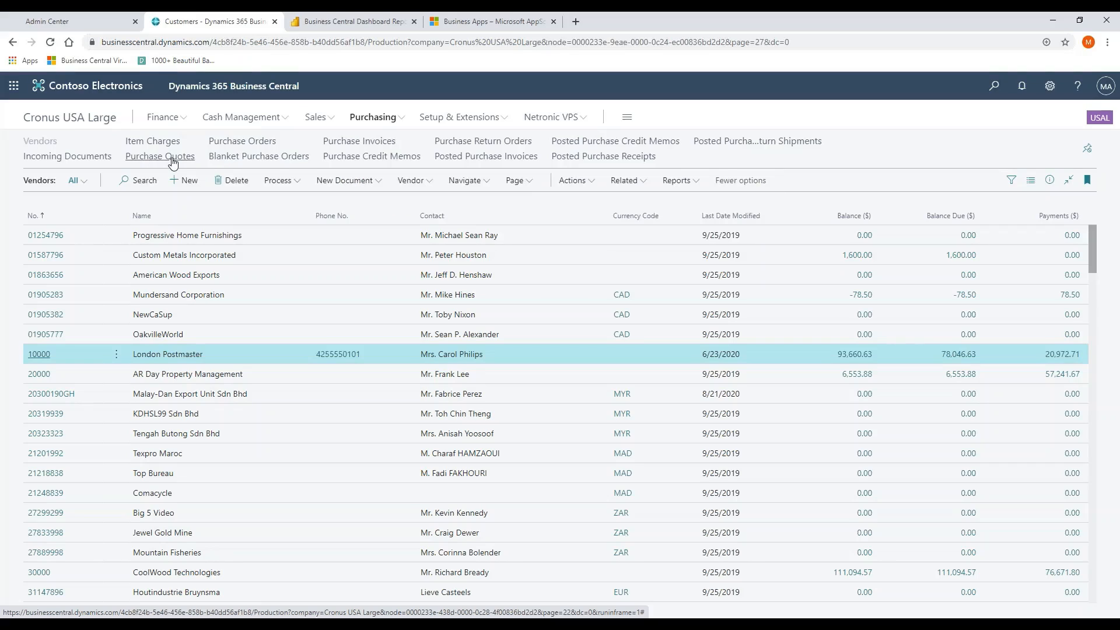
mouse_move(159, 155)
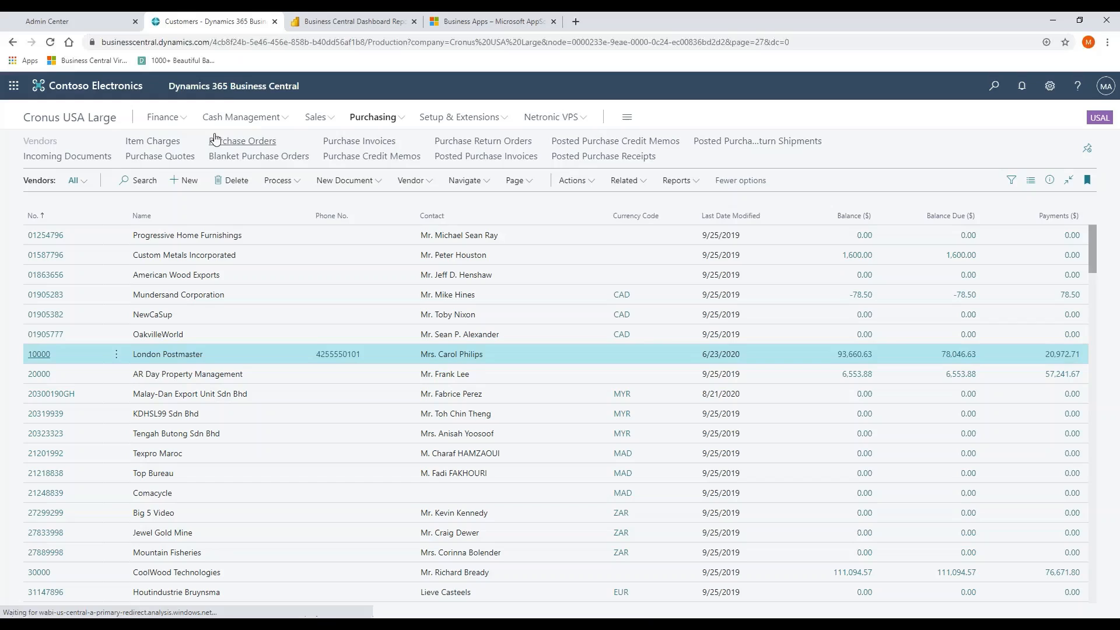
Step: From the Purchase Orders list, open order 106048 for AR Day Property Management, toggling the FactBox
left_click(242, 141)
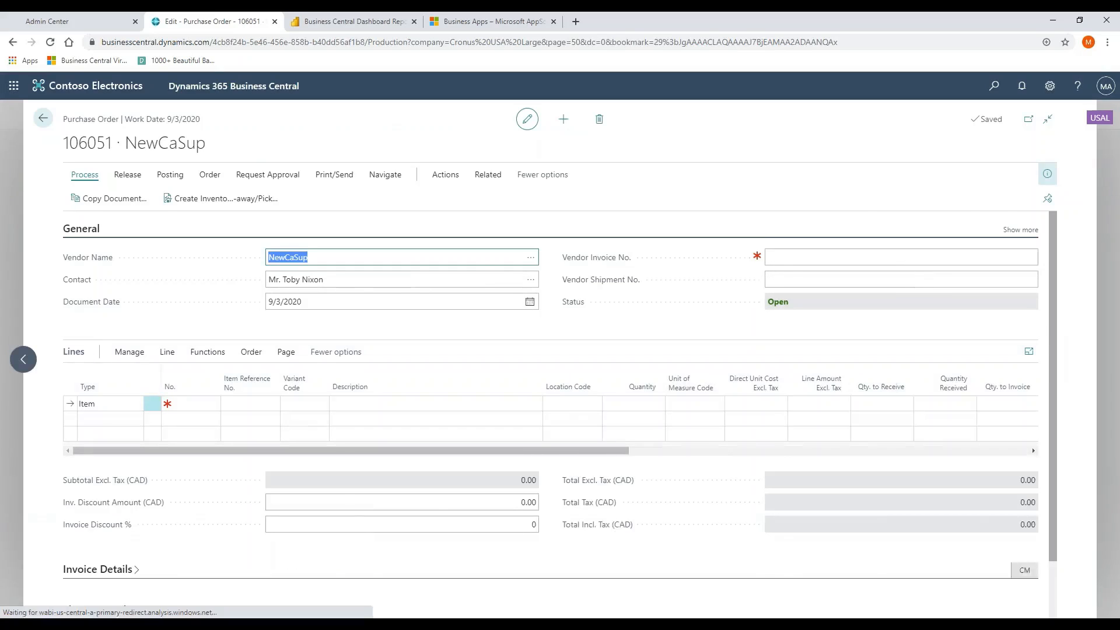
left_click(1047, 174)
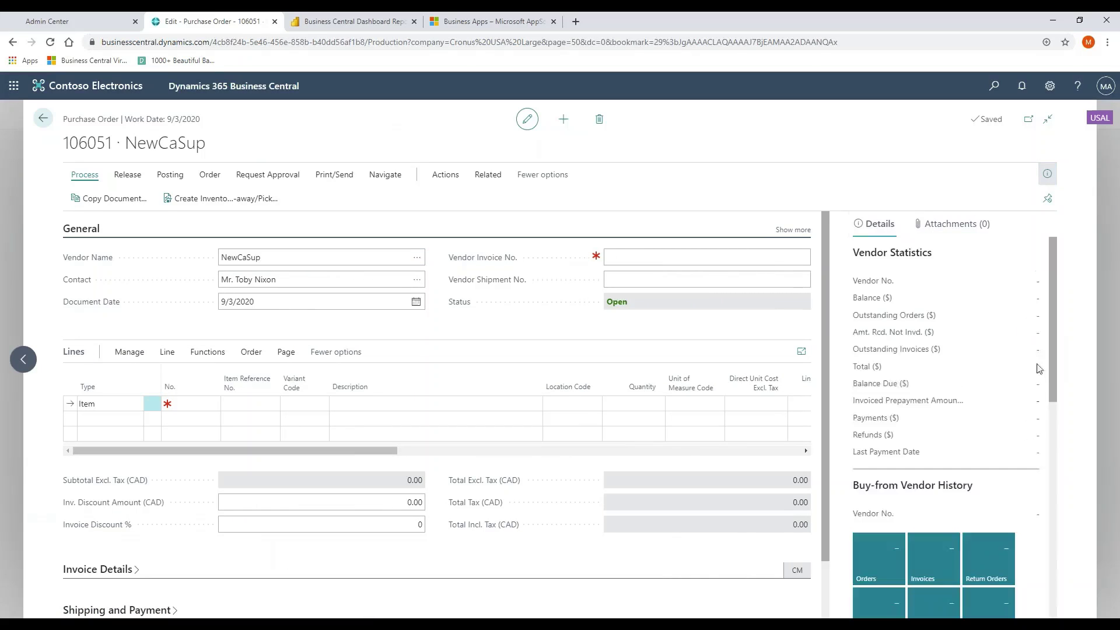
scroll("down", 3)
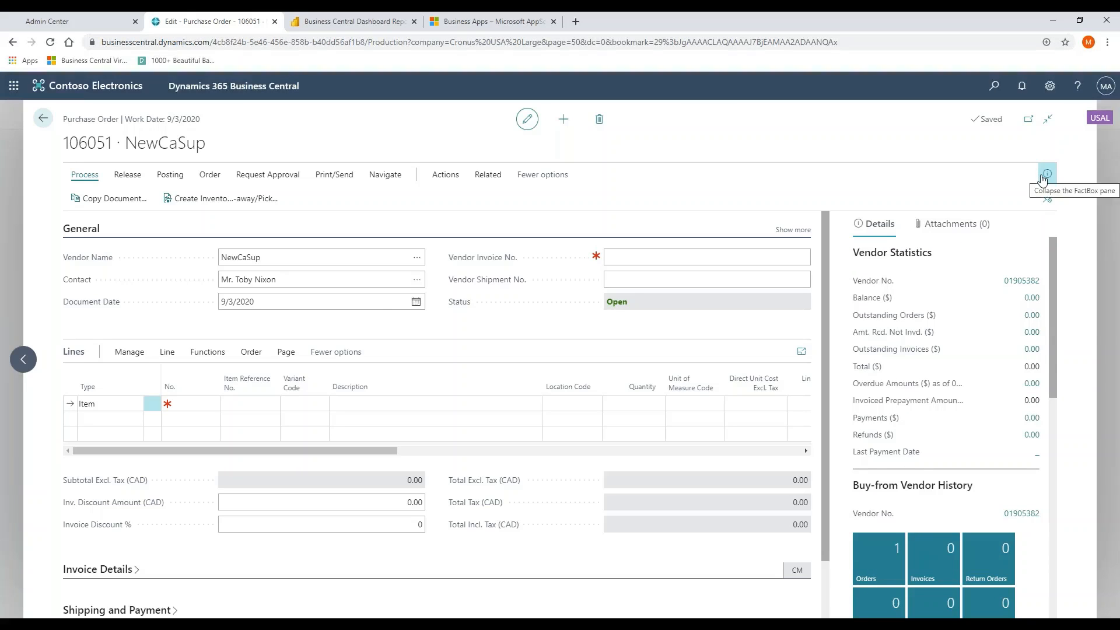
left_click(42, 118)
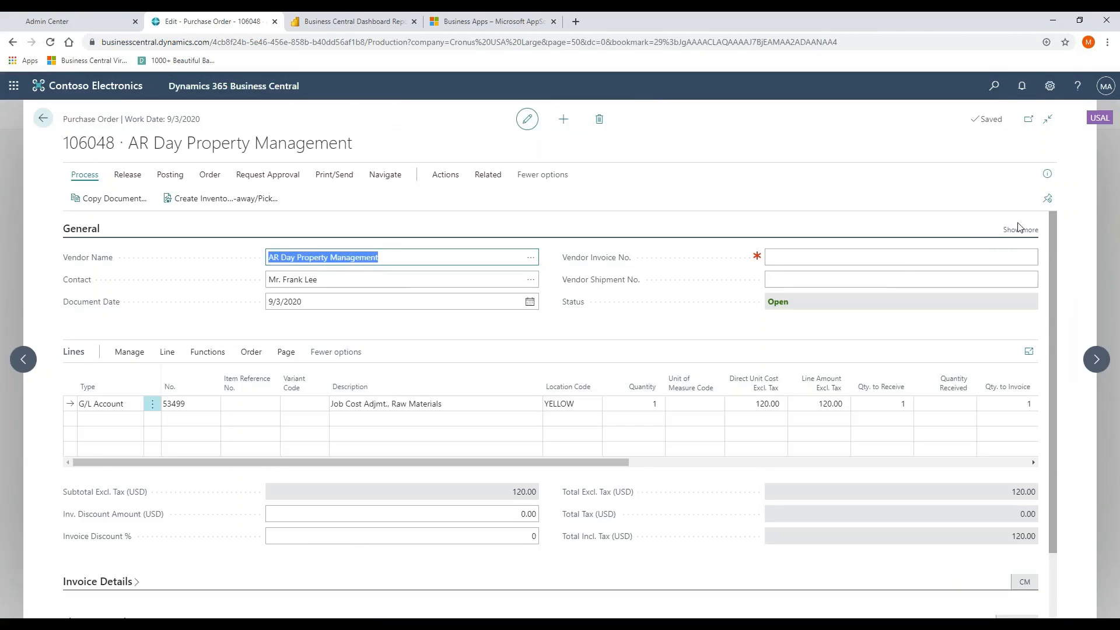
left_click(1020, 229)
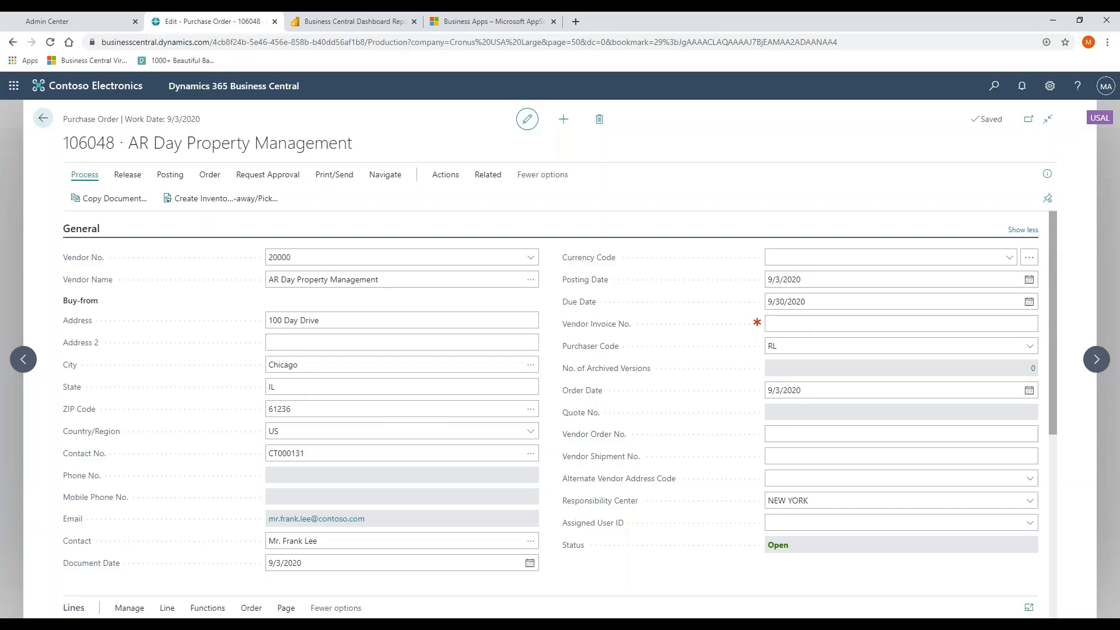
mouse_move(817, 425)
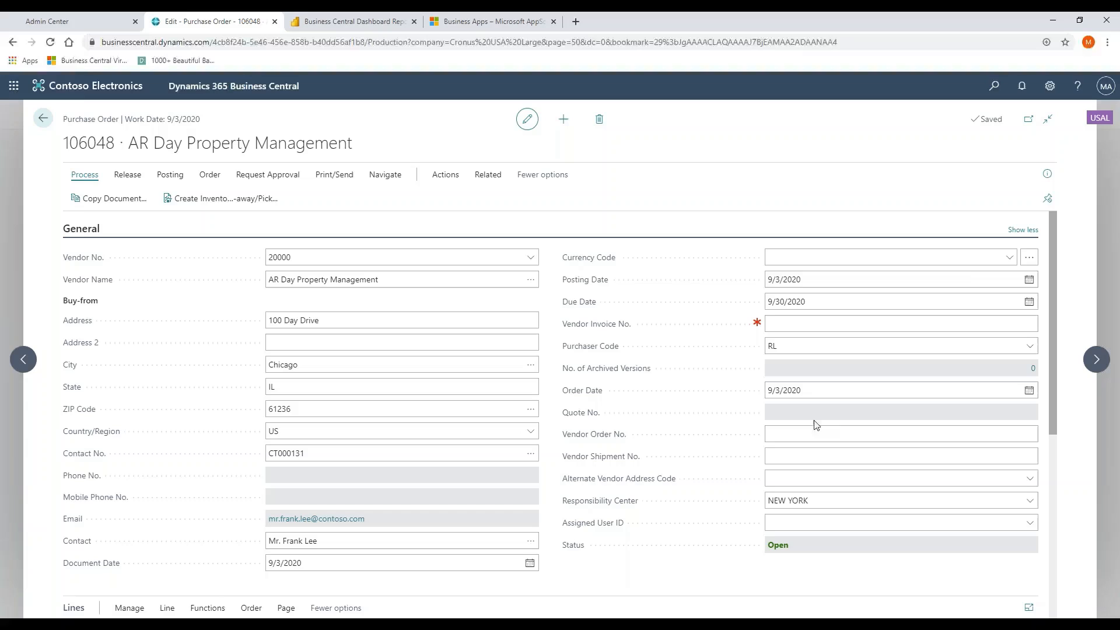
left_click(1022, 229)
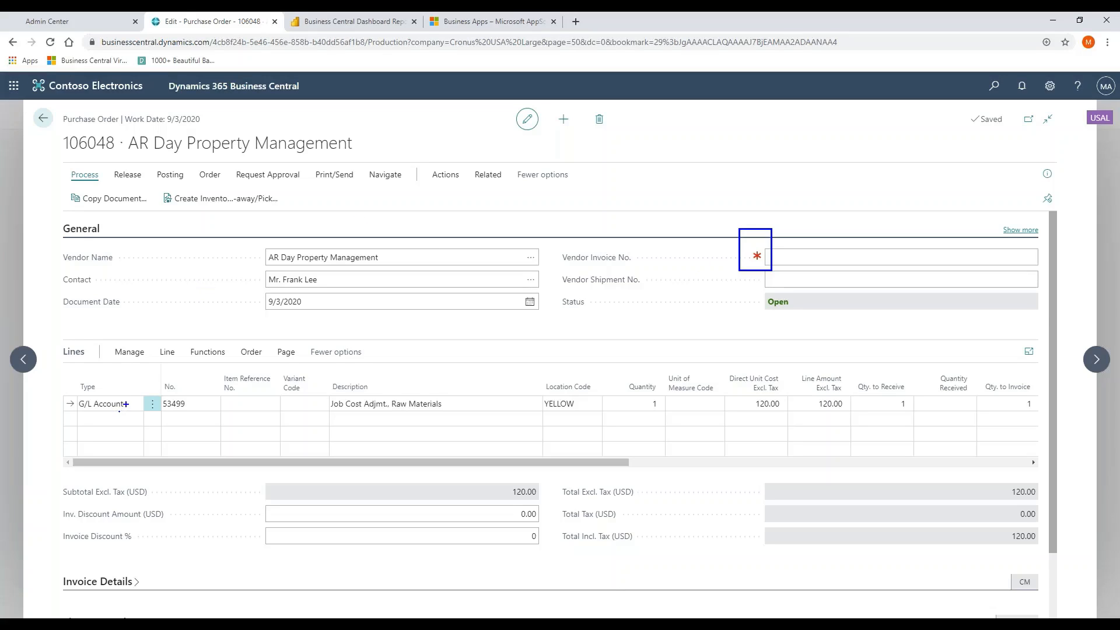
left_click(101, 404)
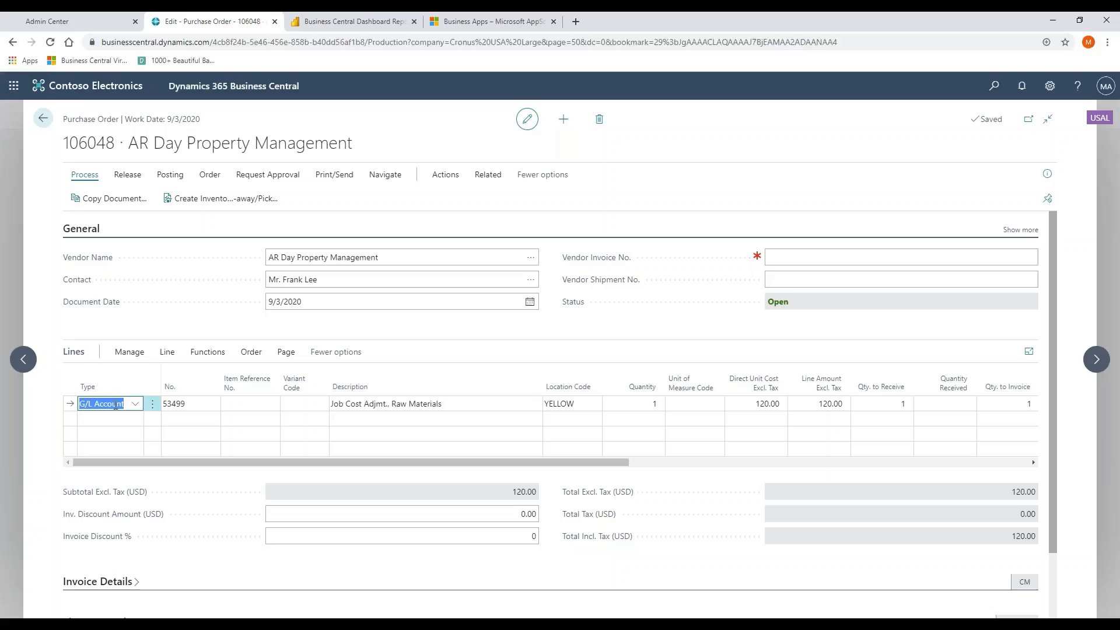
left_click(134, 404)
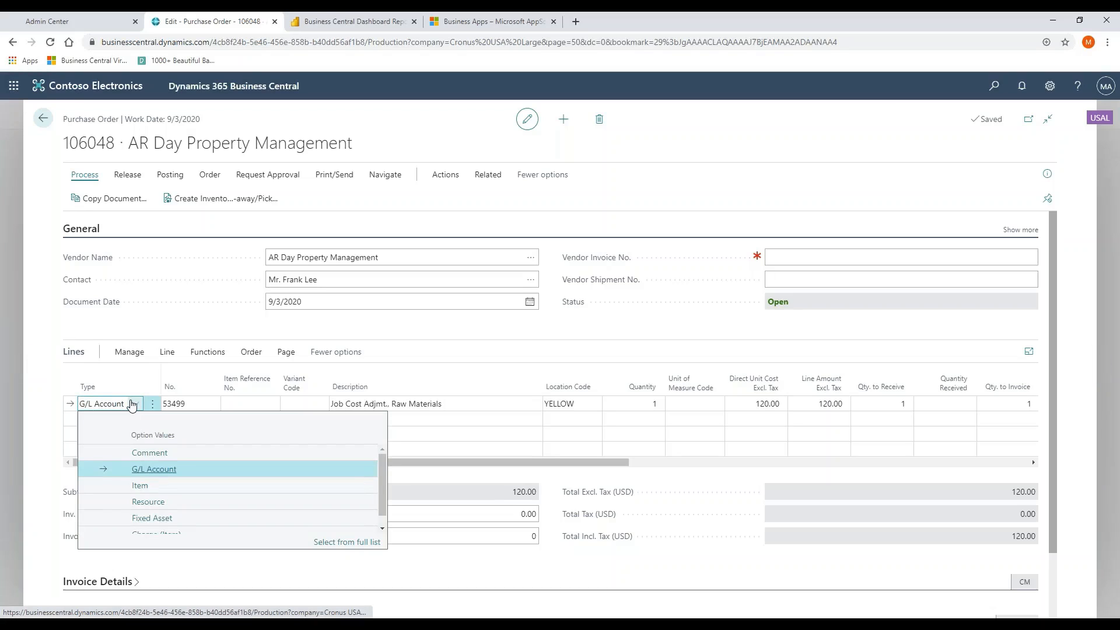
mouse_move(154, 469)
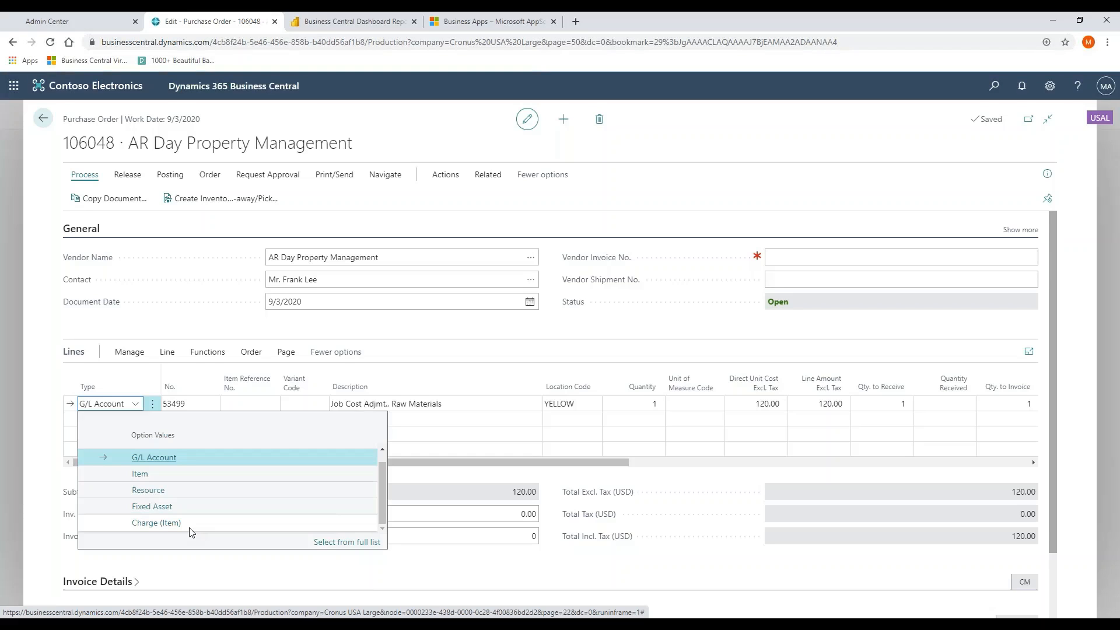
left_click(153, 457)
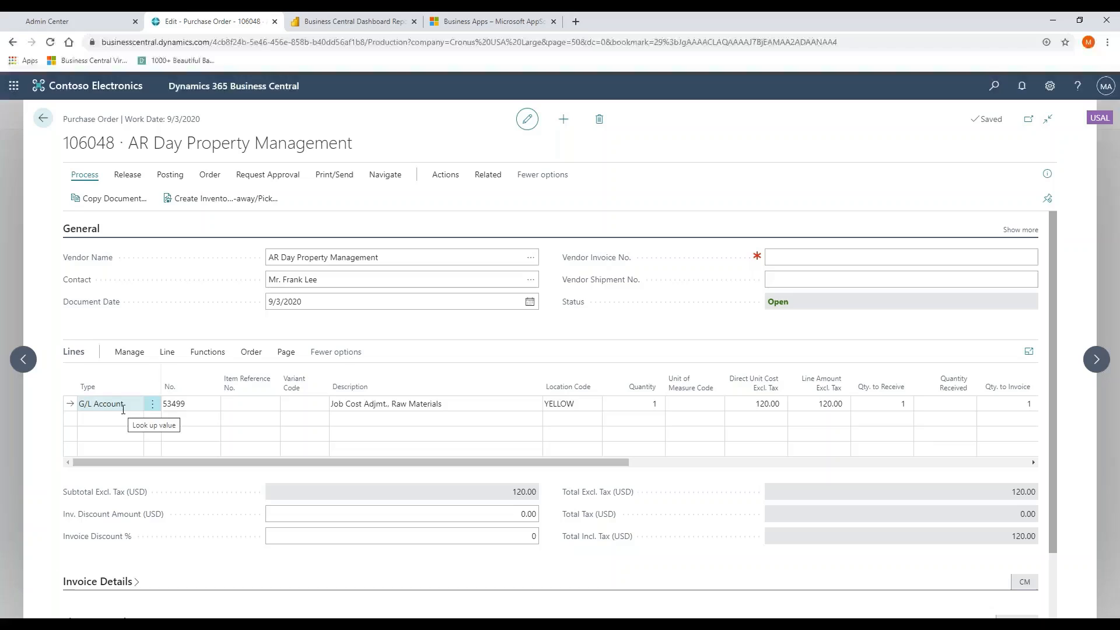
Step: Browse the Request Approval and Print/Send action groups of purchase order 106048
left_click(267, 174)
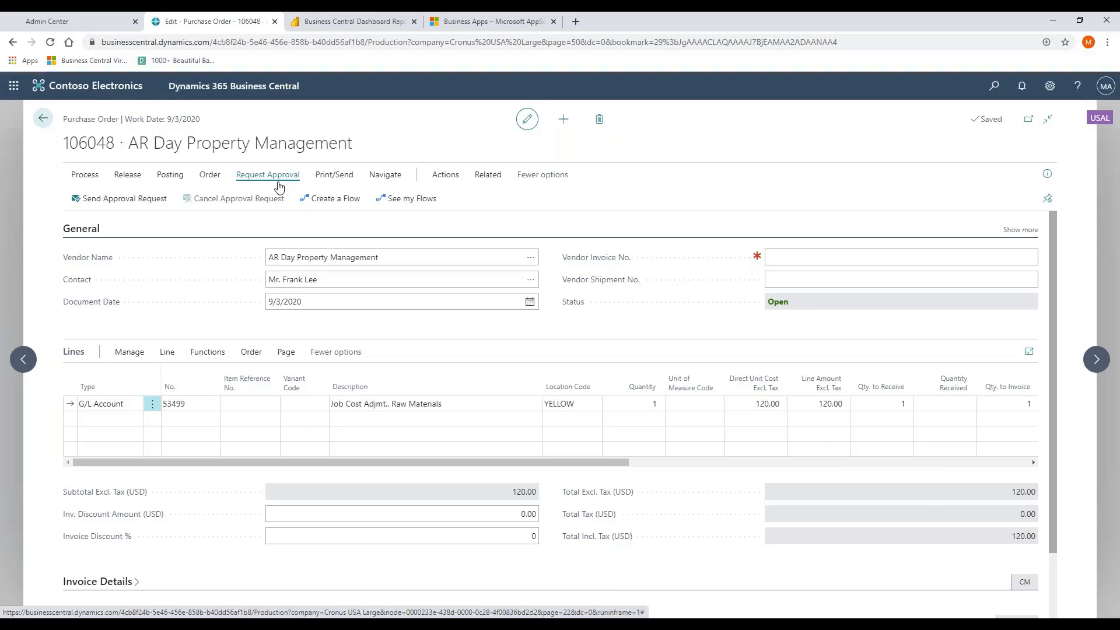
mouse_move(333, 178)
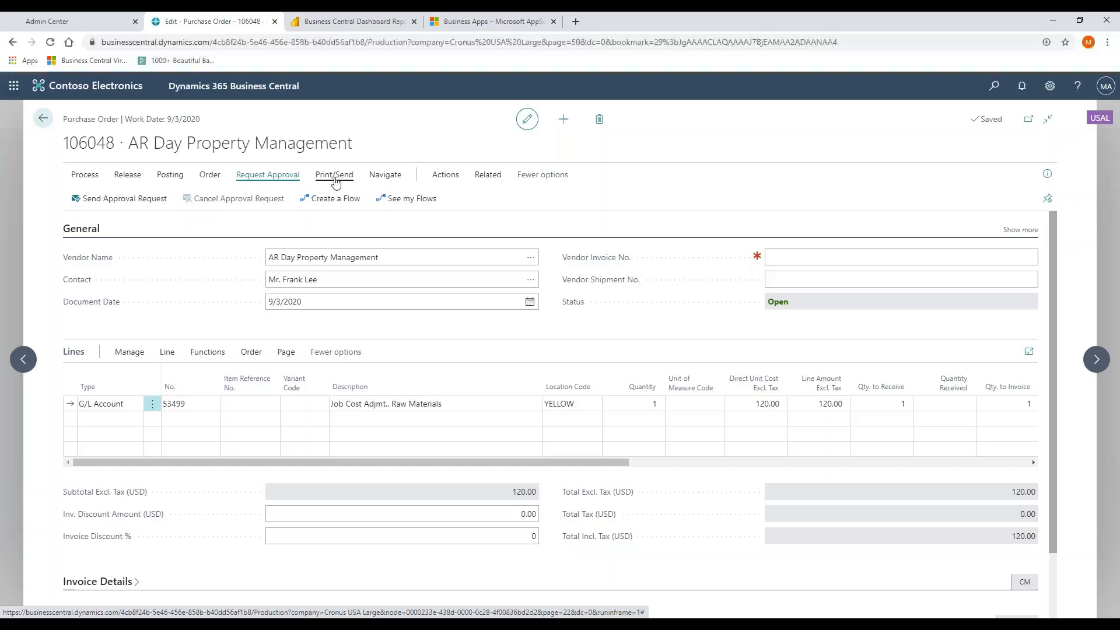
left_click(334, 175)
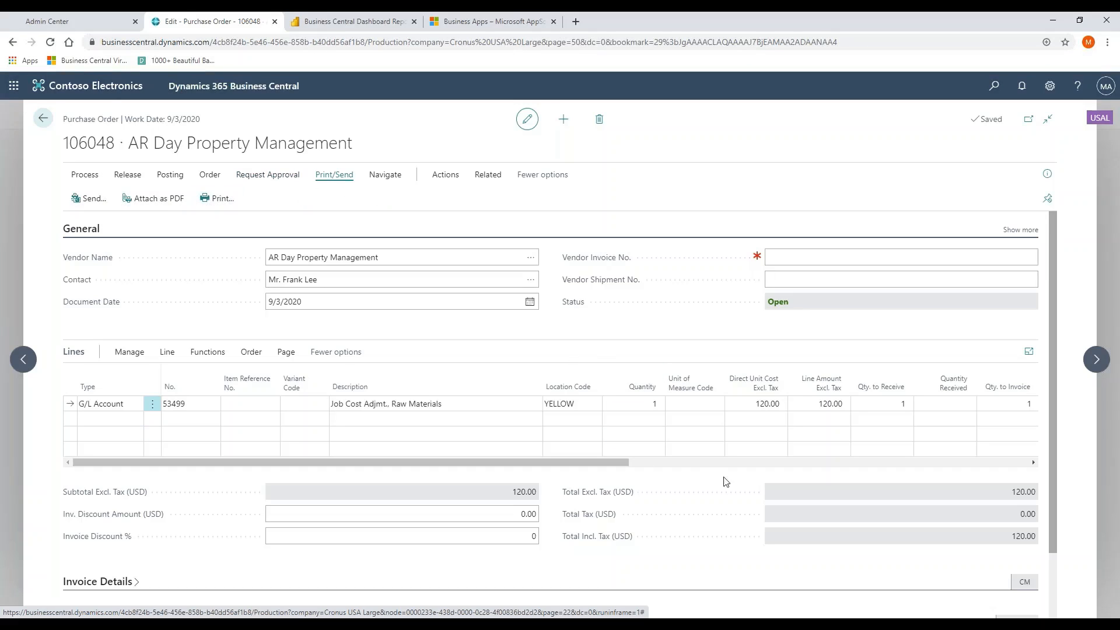
mouse_move(765, 520)
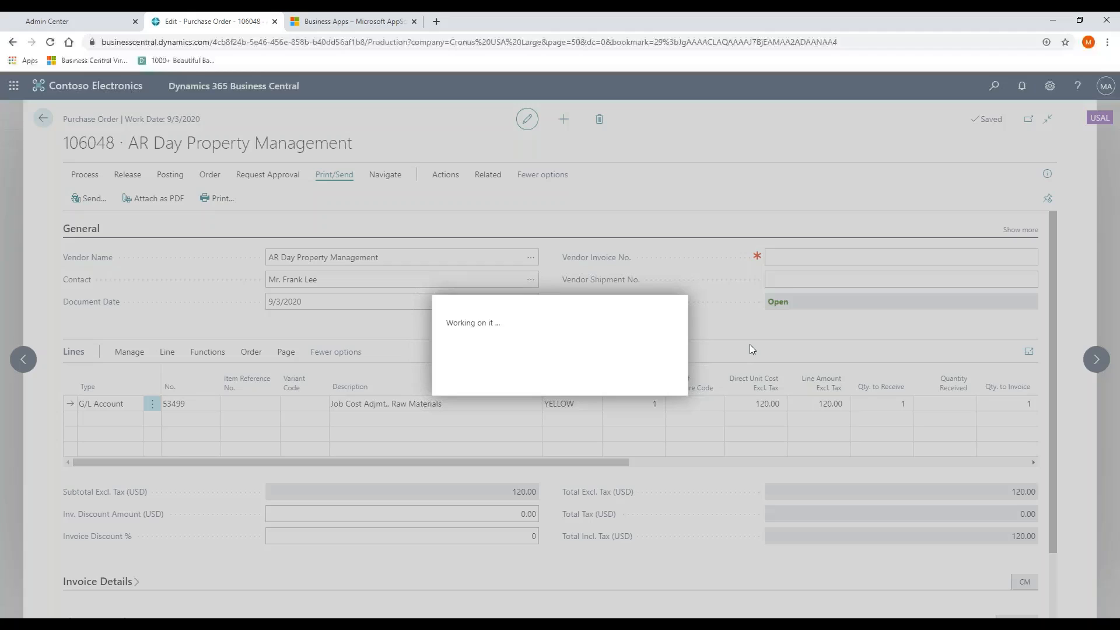
mouse_move(620, 176)
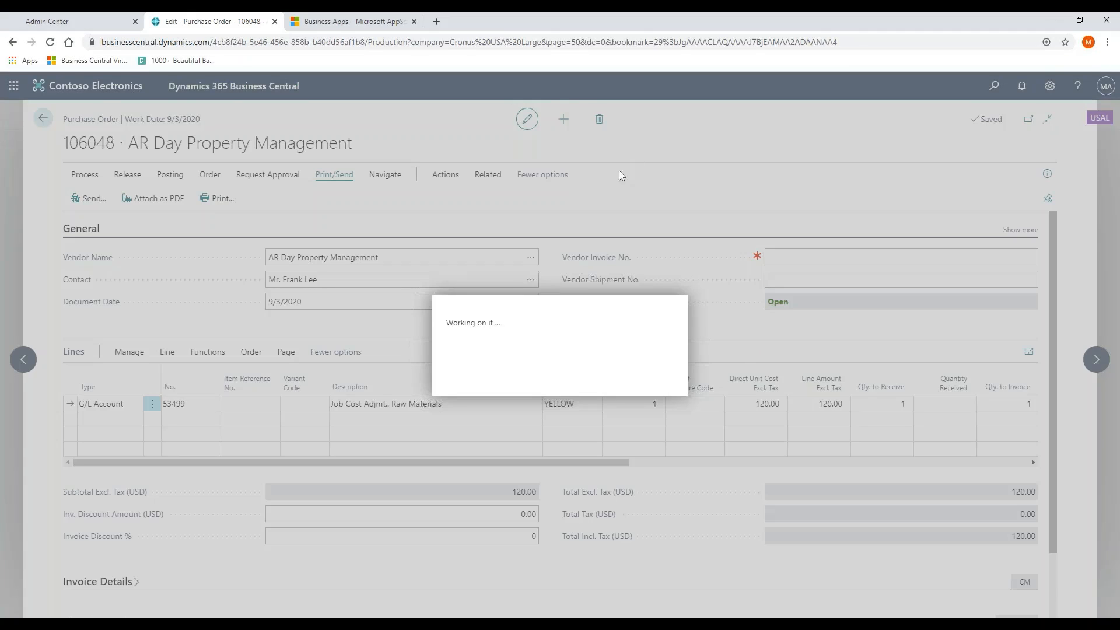
Step: Show the Posting action group on purchase order 106048
left_click(170, 174)
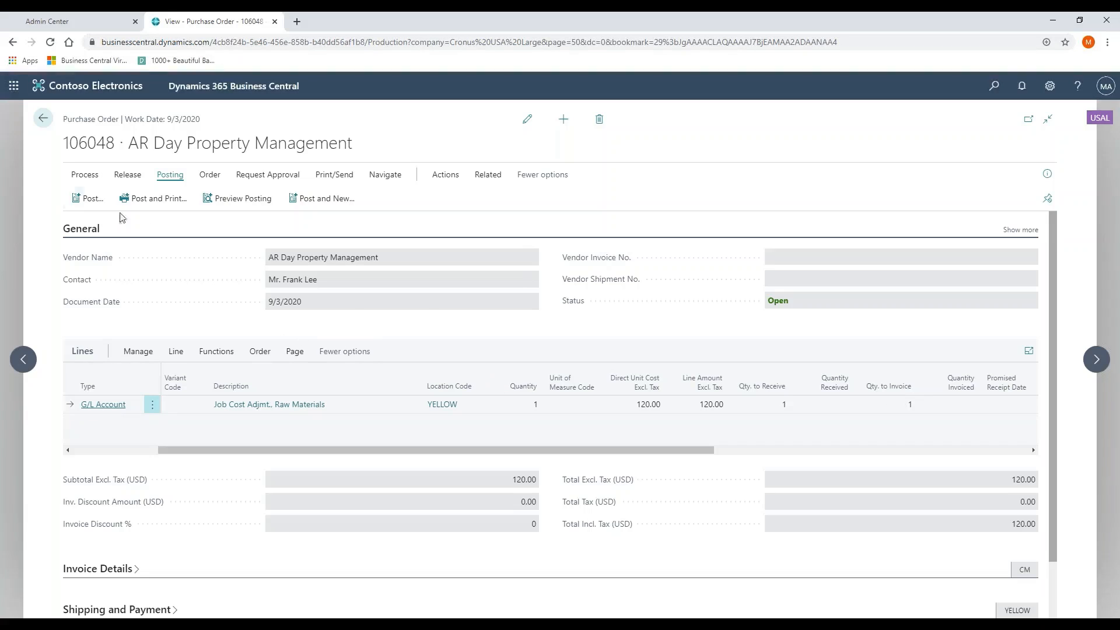
Step: Browse the order's Actions group and put the page into personalization mode
left_click(90, 198)
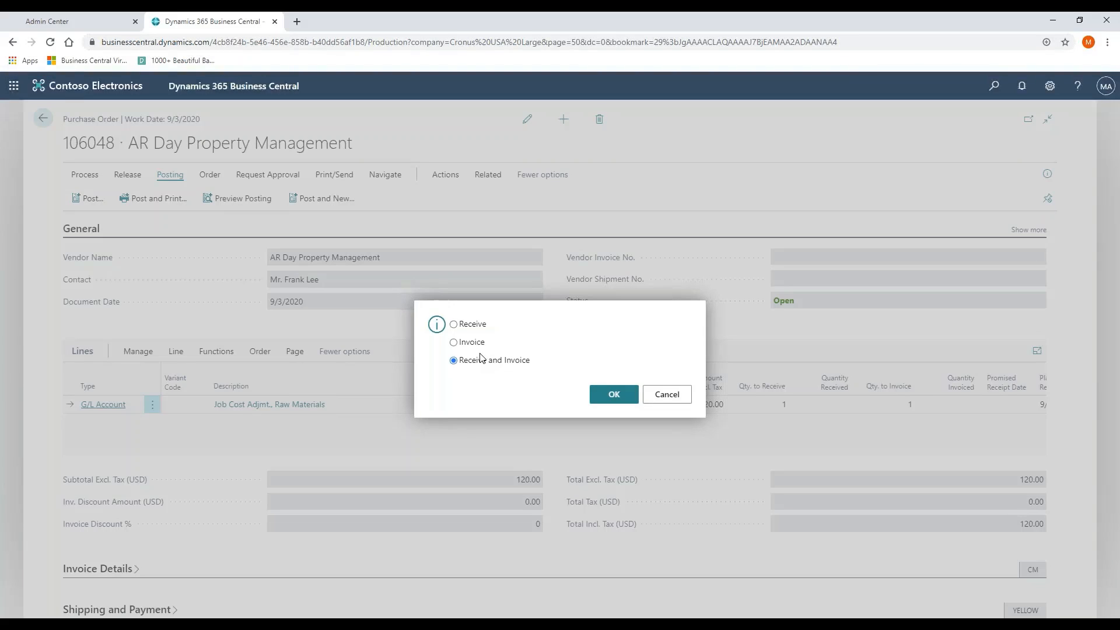
mouse_move(665, 394)
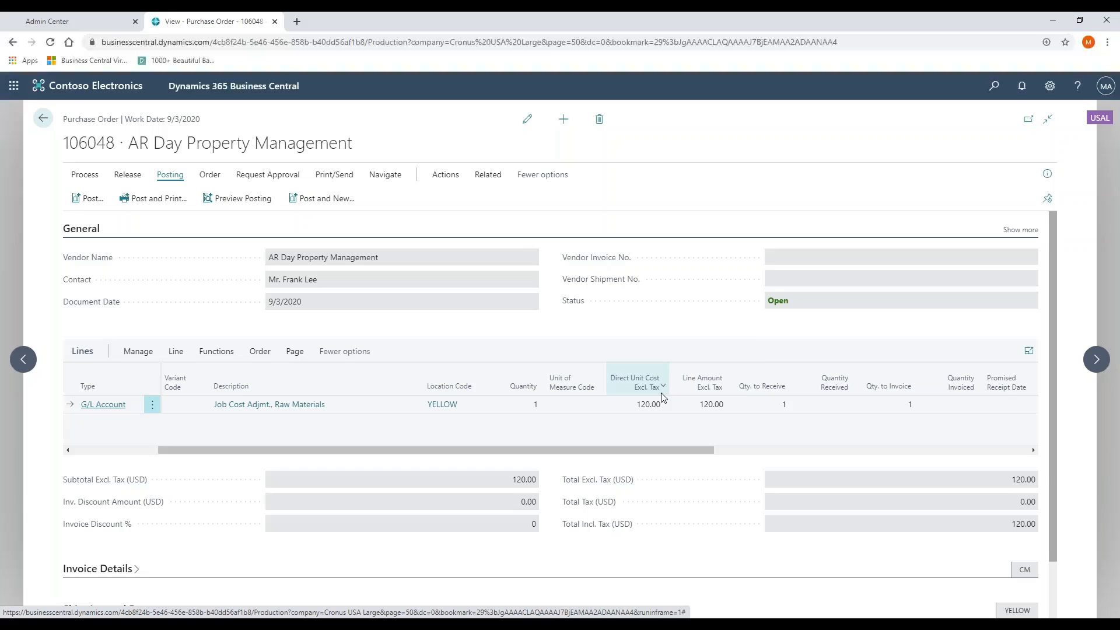
mouse_move(786, 200)
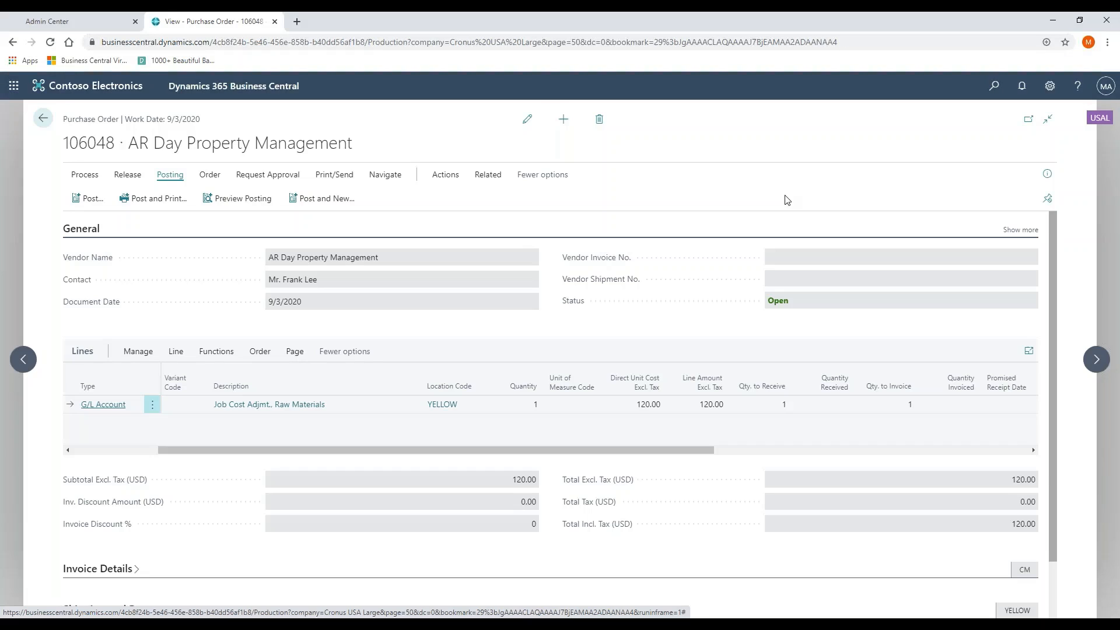
mouse_move(688, 226)
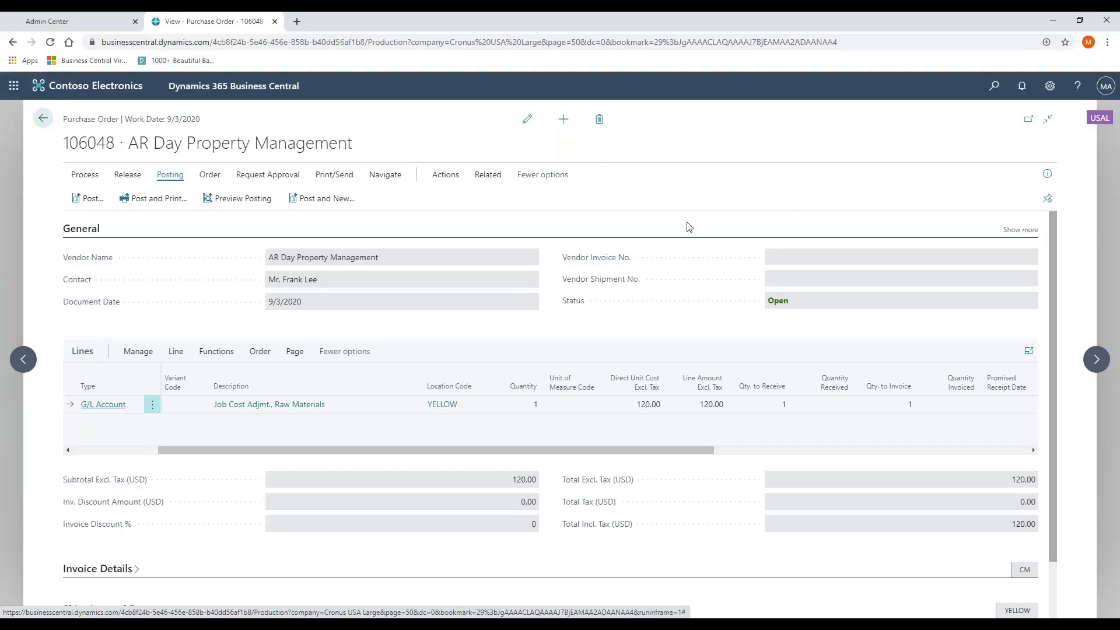
mouse_move(250, 230)
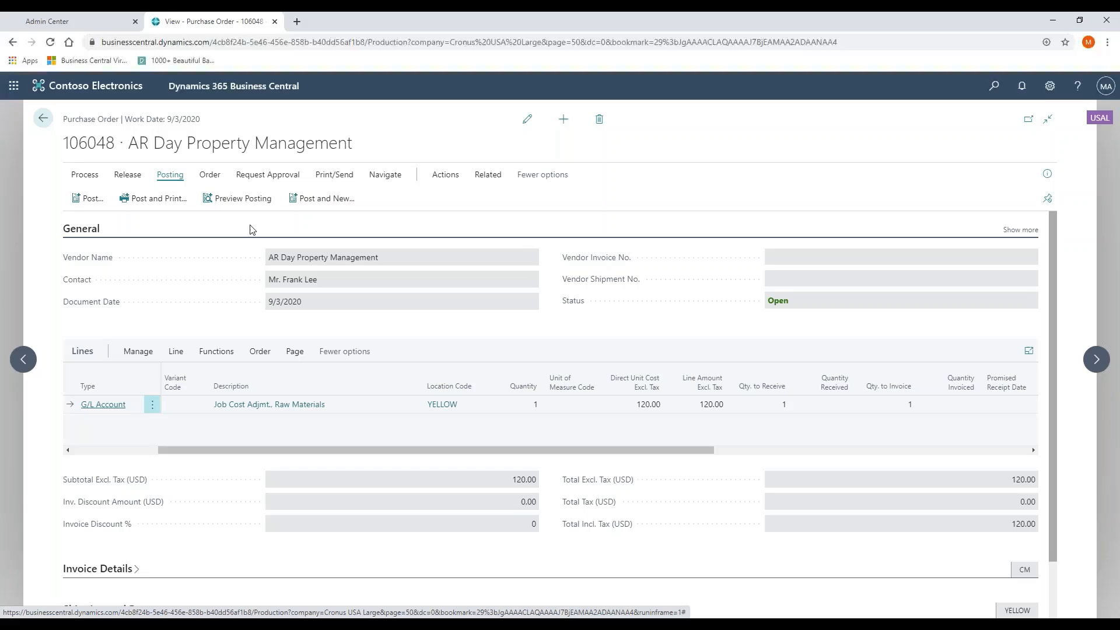
mouse_move(381, 195)
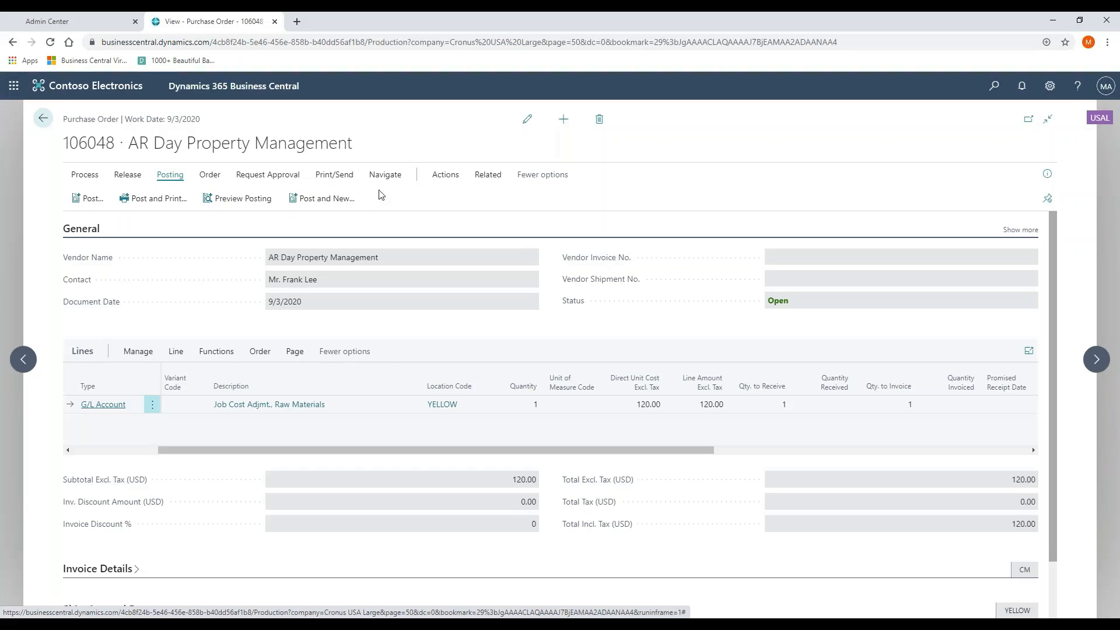
left_click(445, 174)
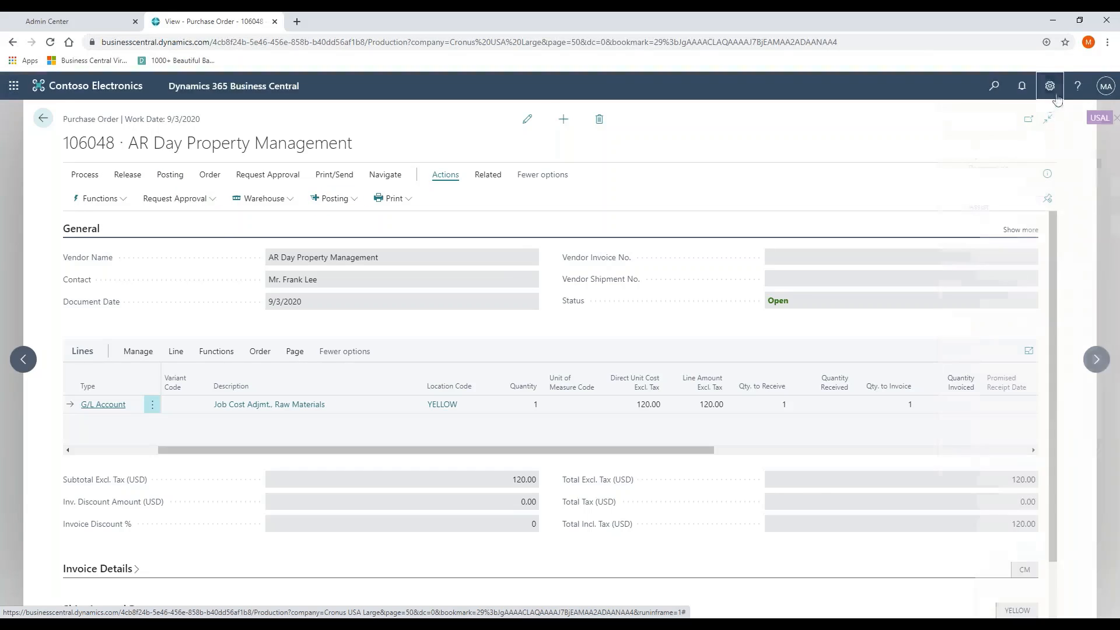
left_click(1050, 86)
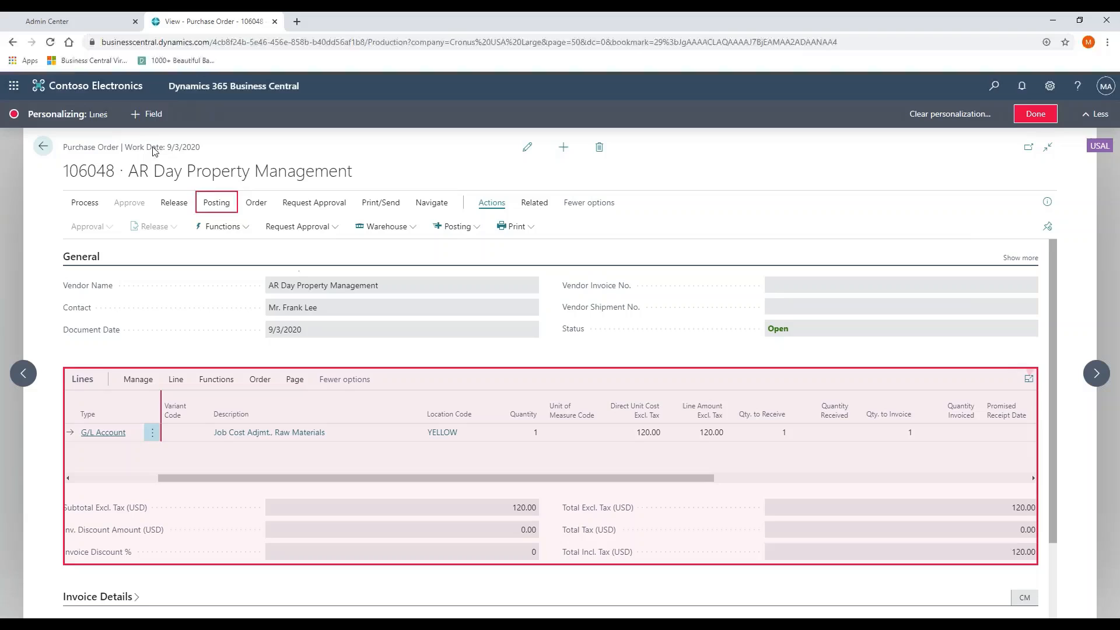
Step: Open Add Field to Page and scroll through the fields available for the order lines
left_click(146, 114)
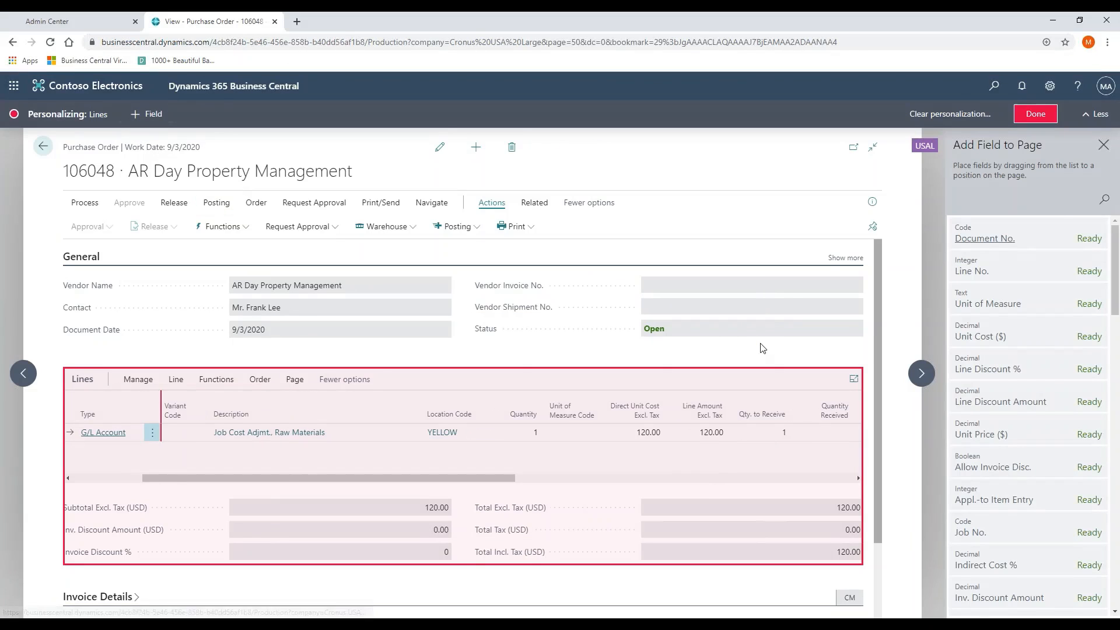
mouse_move(1034, 296)
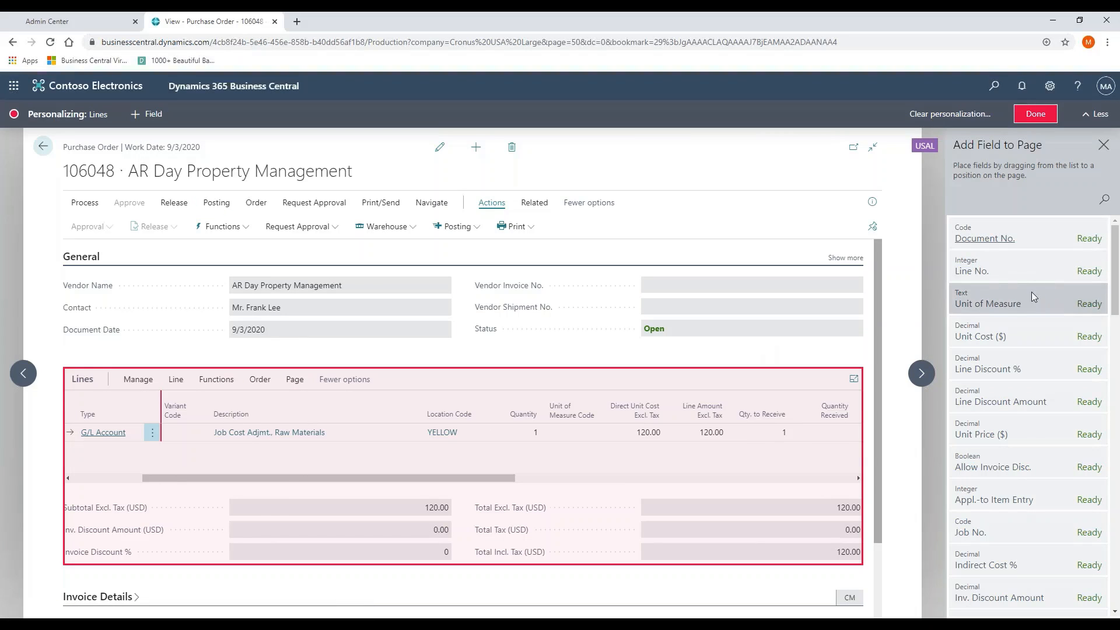
scroll("down", 3)
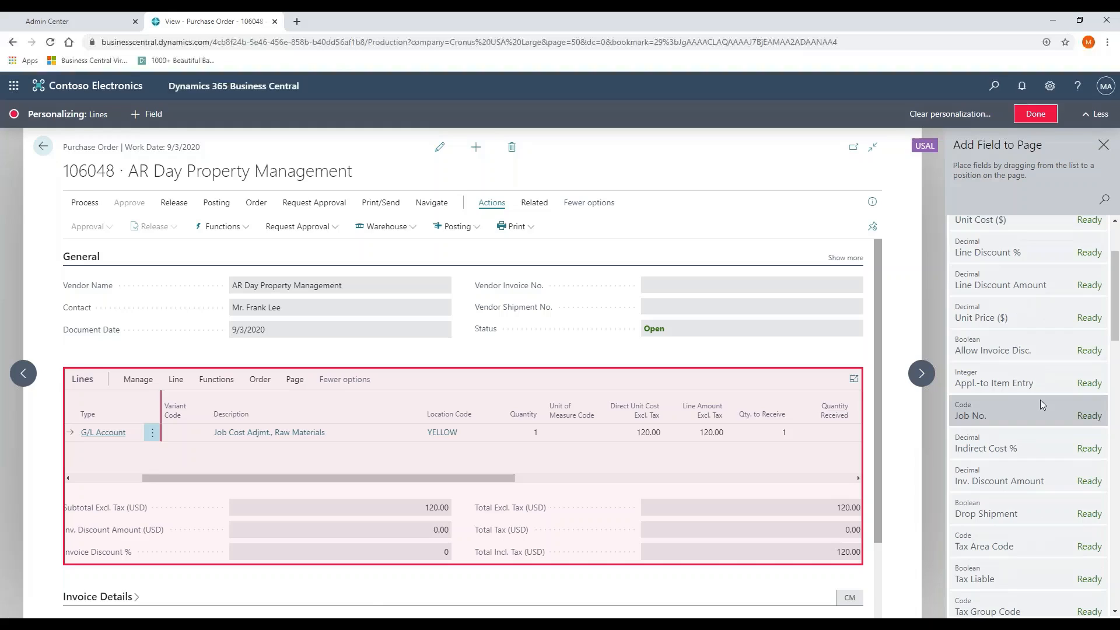
mouse_move(1011, 408)
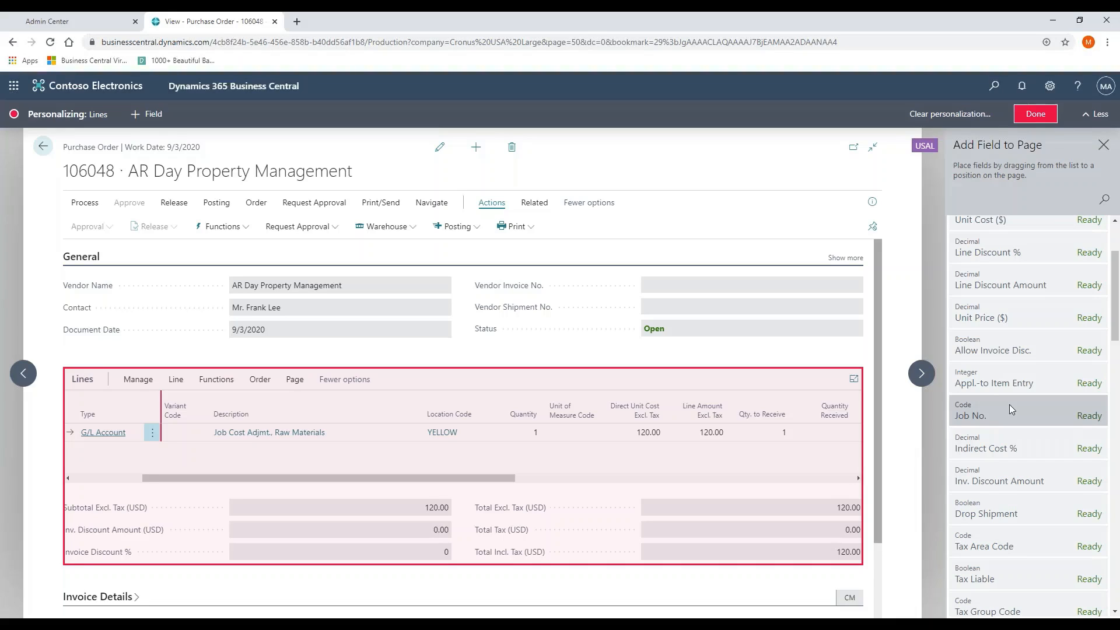
mouse_move(1032, 419)
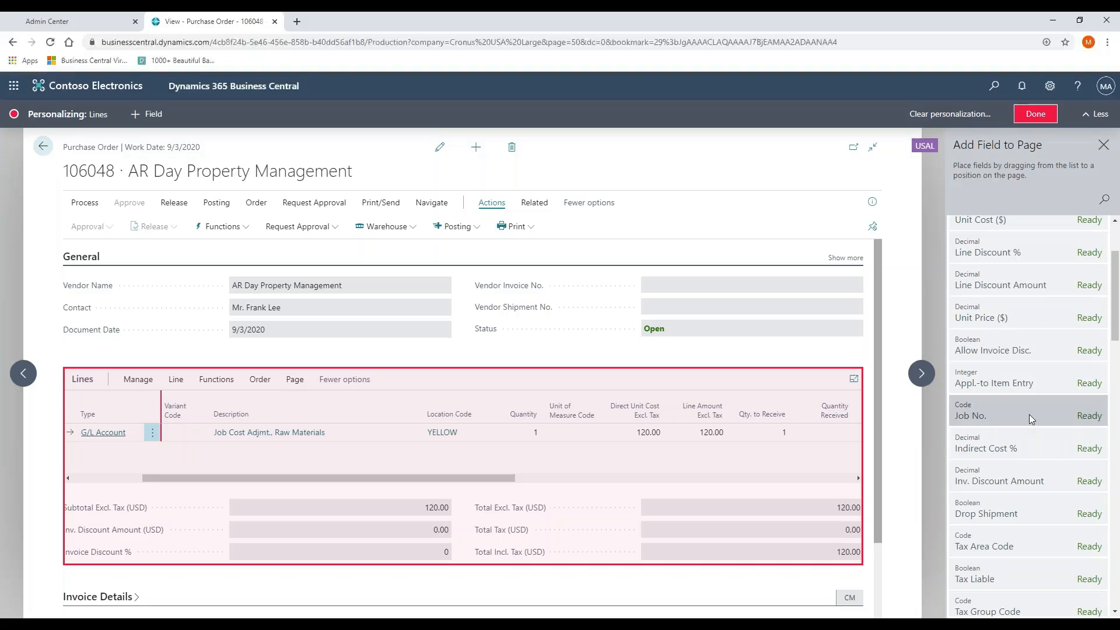
scroll("down", 3)
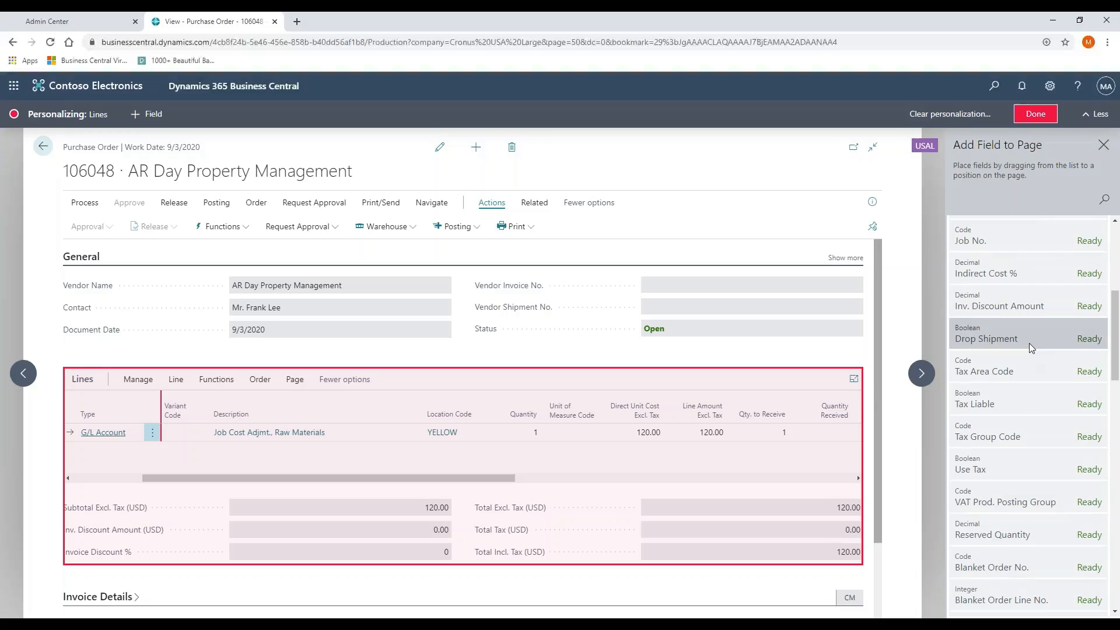
scroll("down", 3)
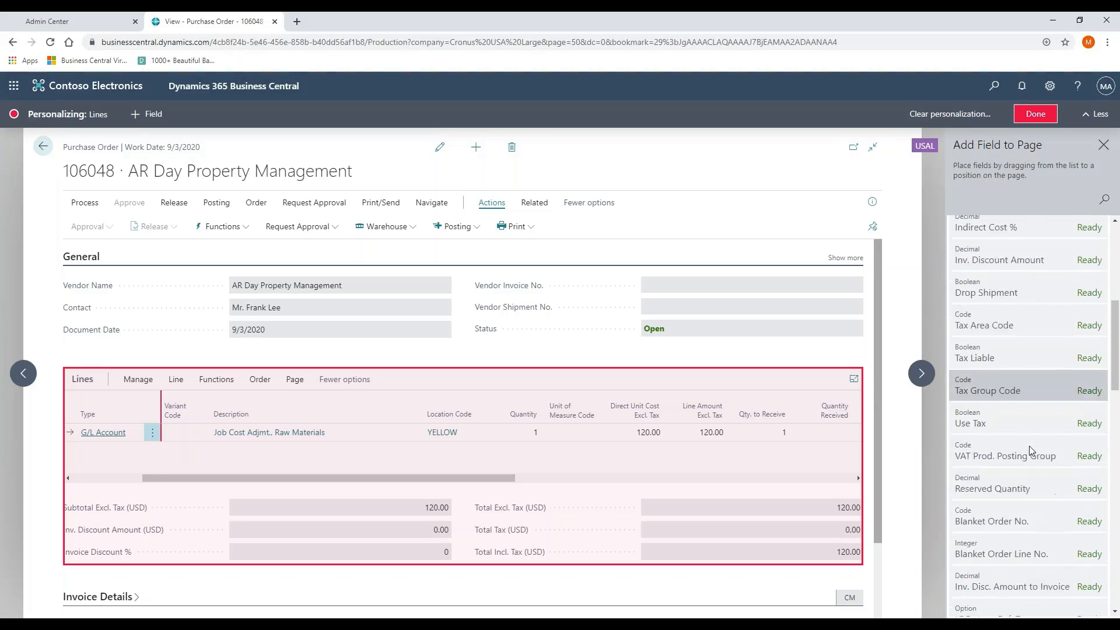
scroll("down", 3)
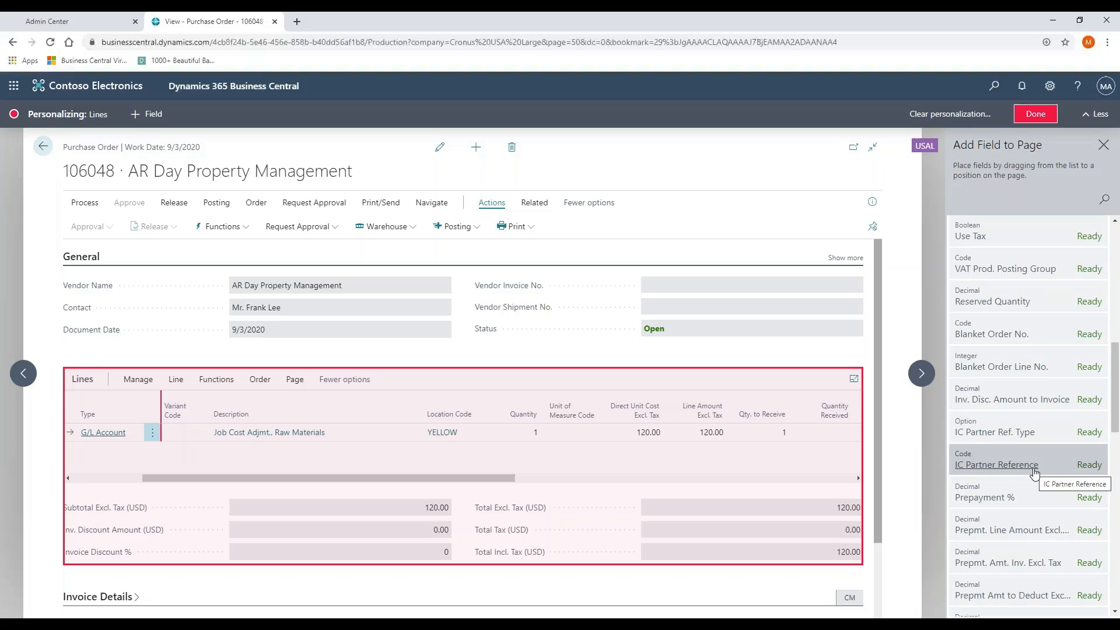
scroll("down", 3)
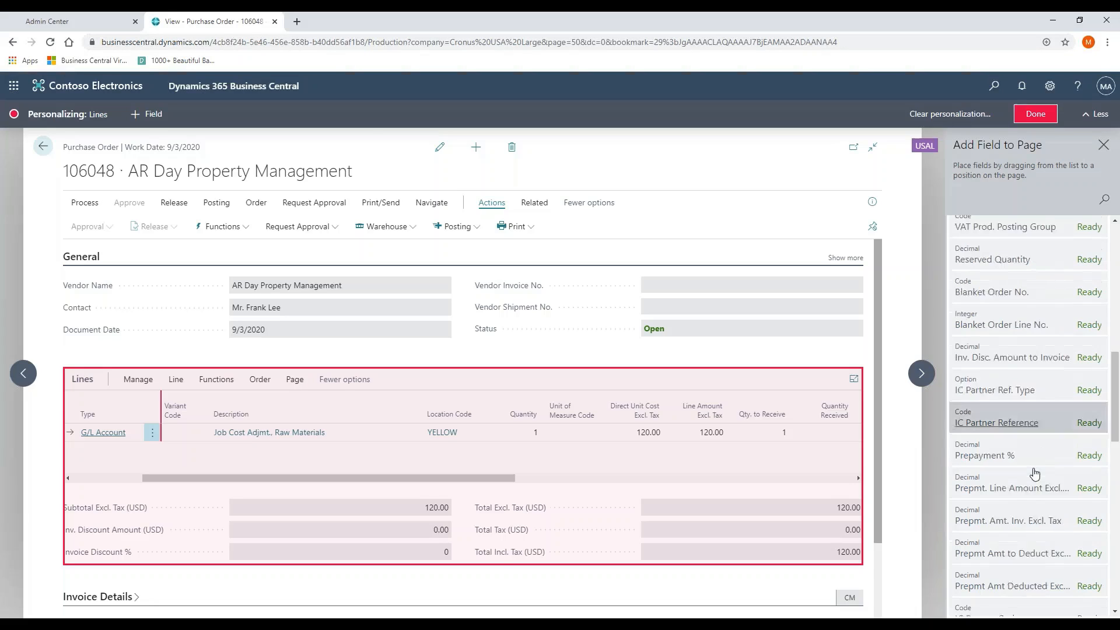
scroll("down", 3)
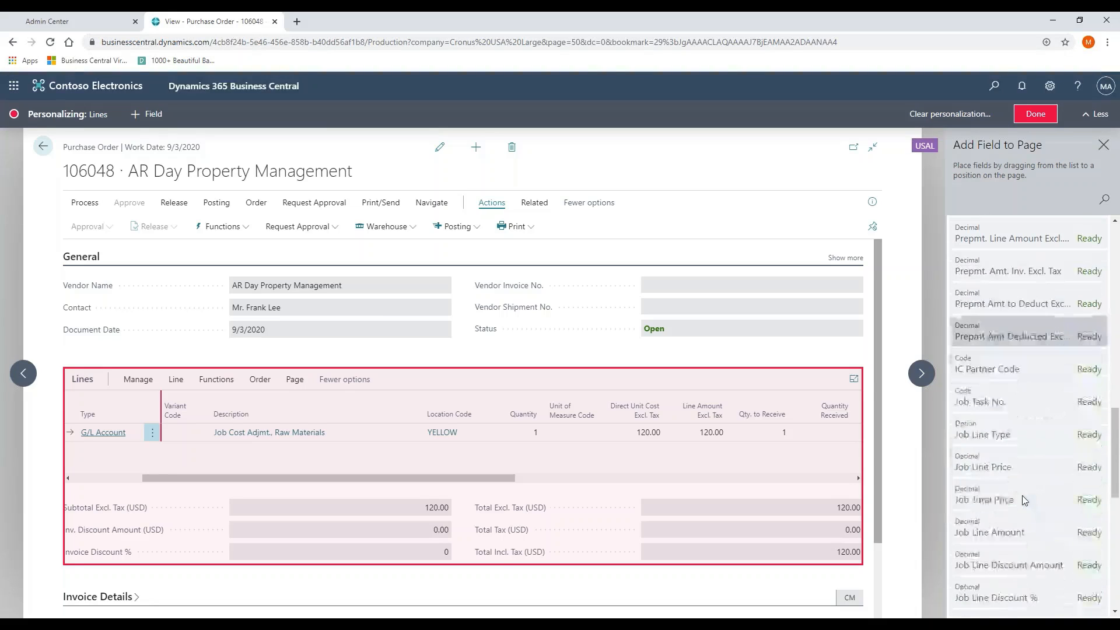
scroll("down", 3)
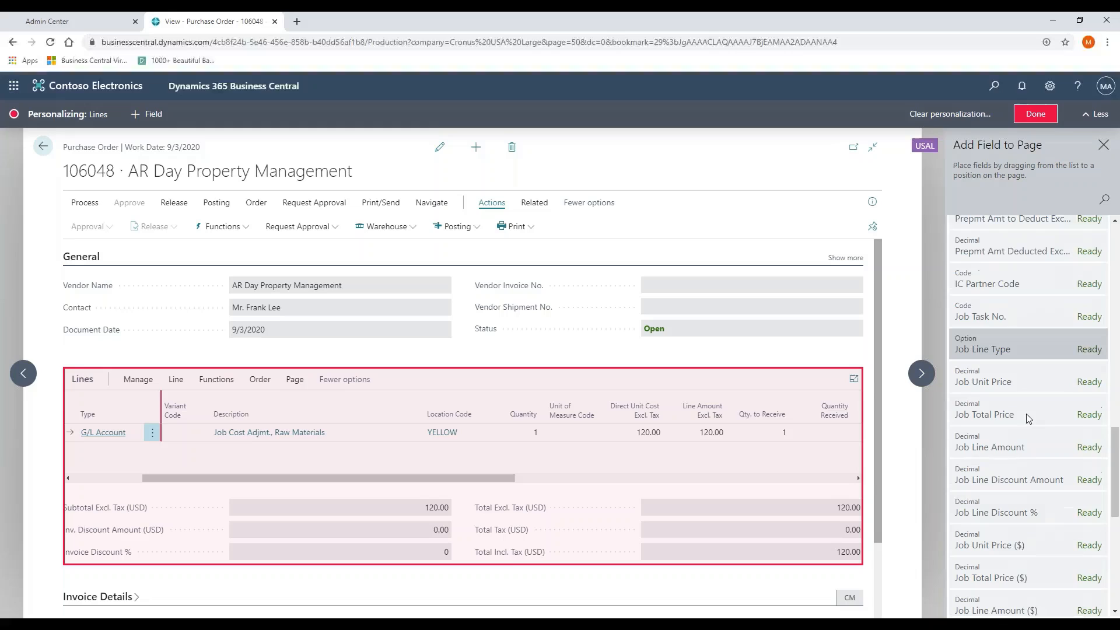
scroll("down", 3)
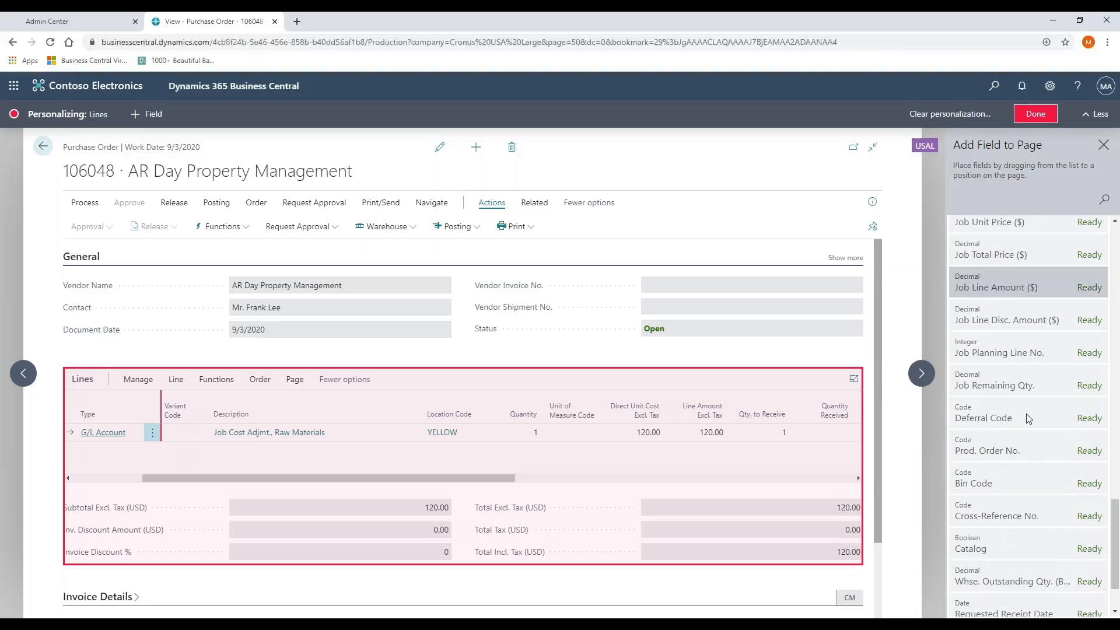
mouse_move(1029, 418)
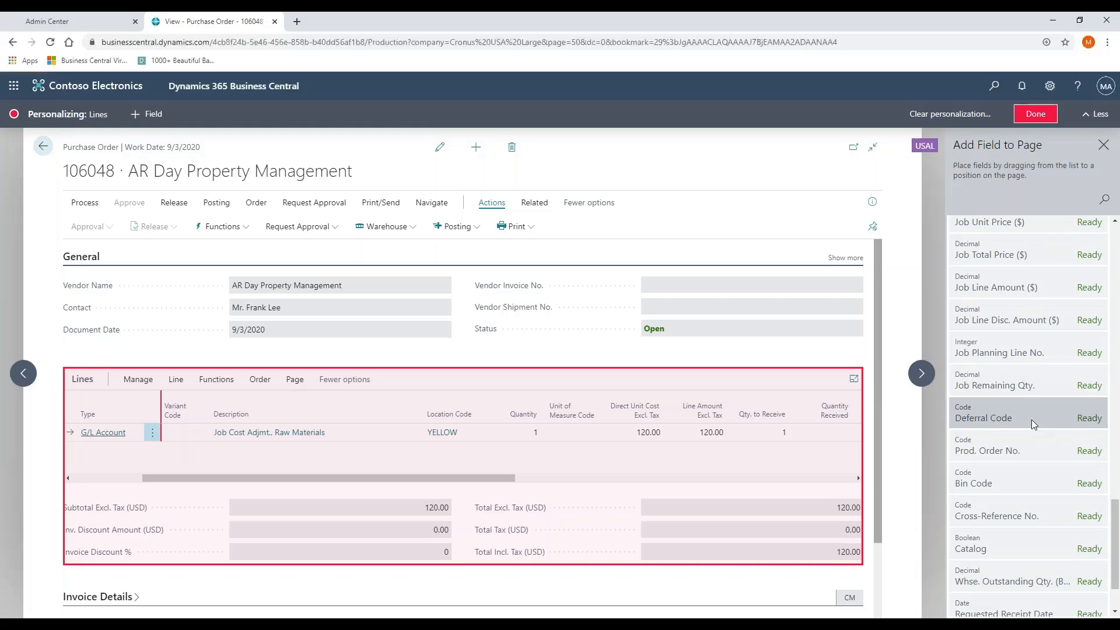
mouse_move(1047, 400)
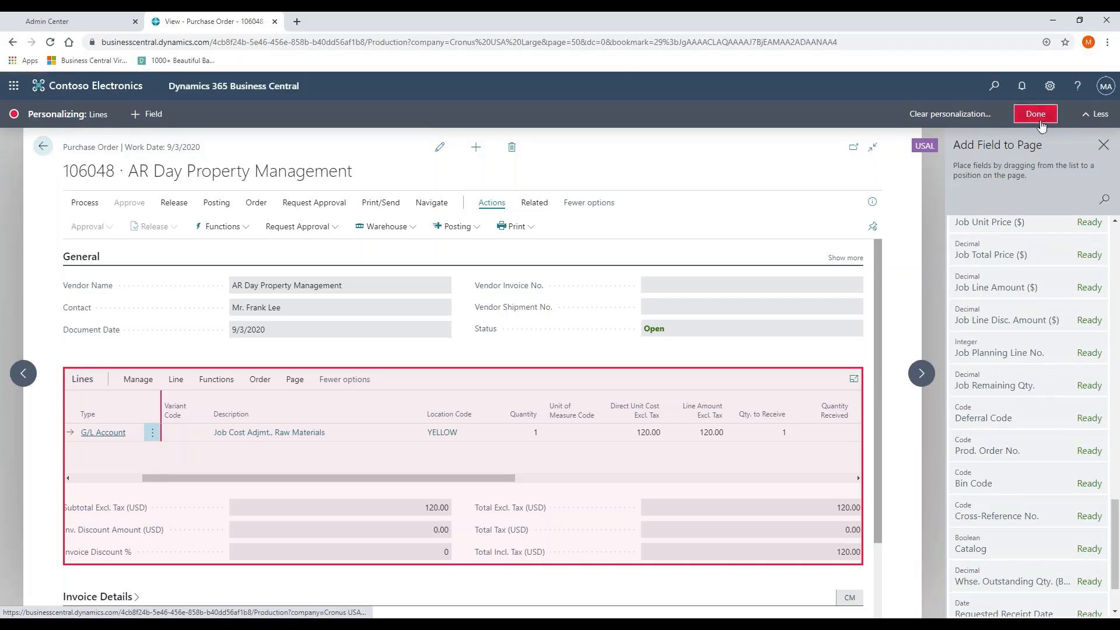
mouse_move(1021, 418)
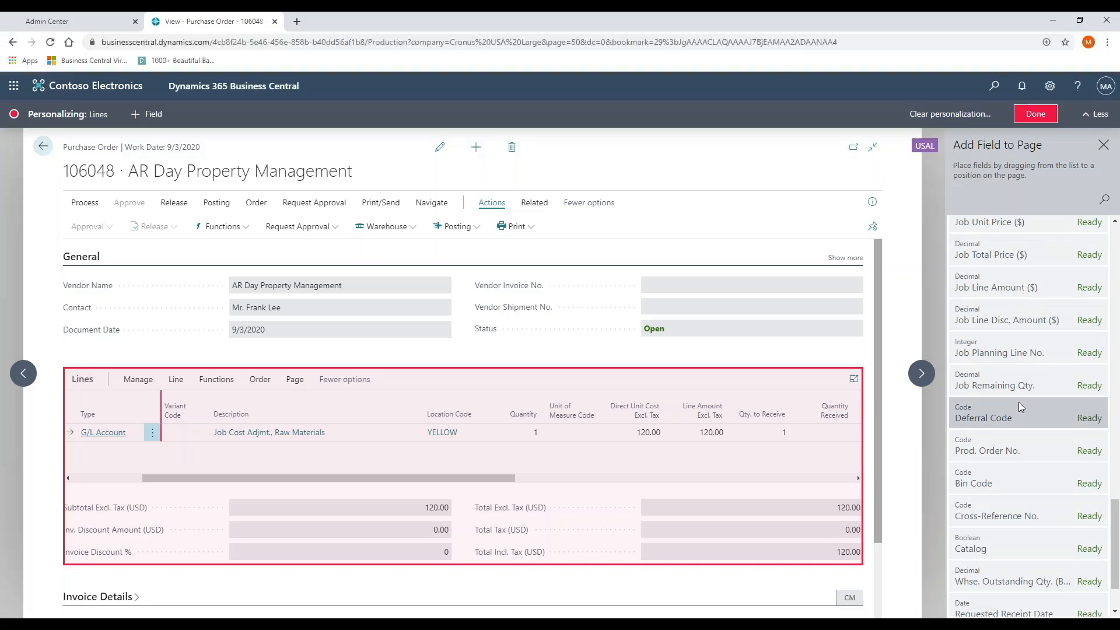
mouse_move(1034, 114)
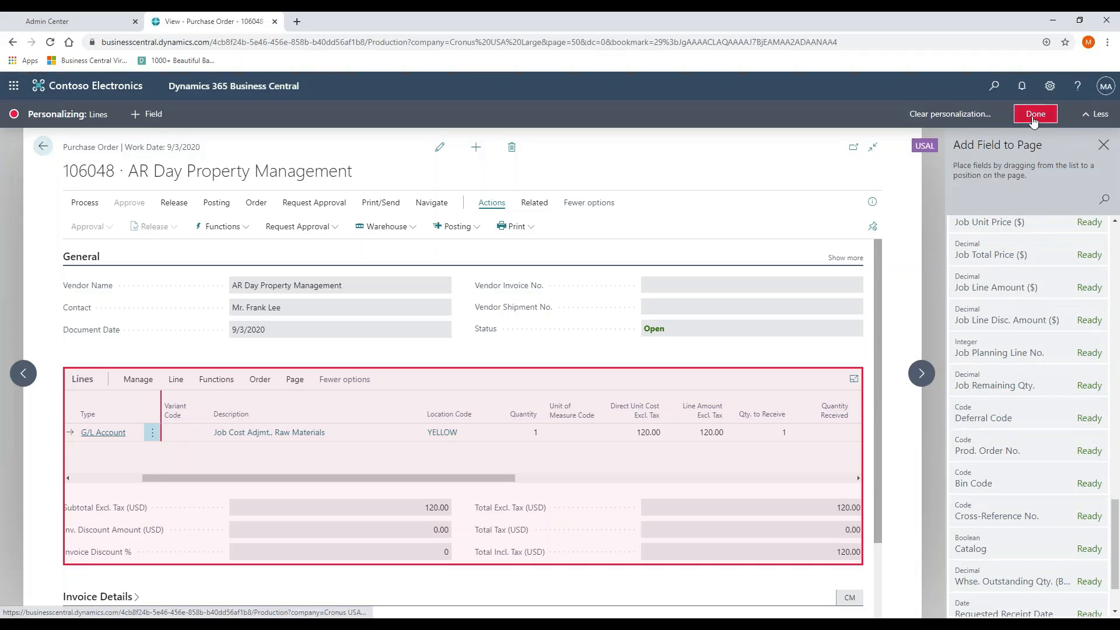
Step: Finish personalizing with Done, leaving the Lines columns unchanged
left_click(1035, 114)
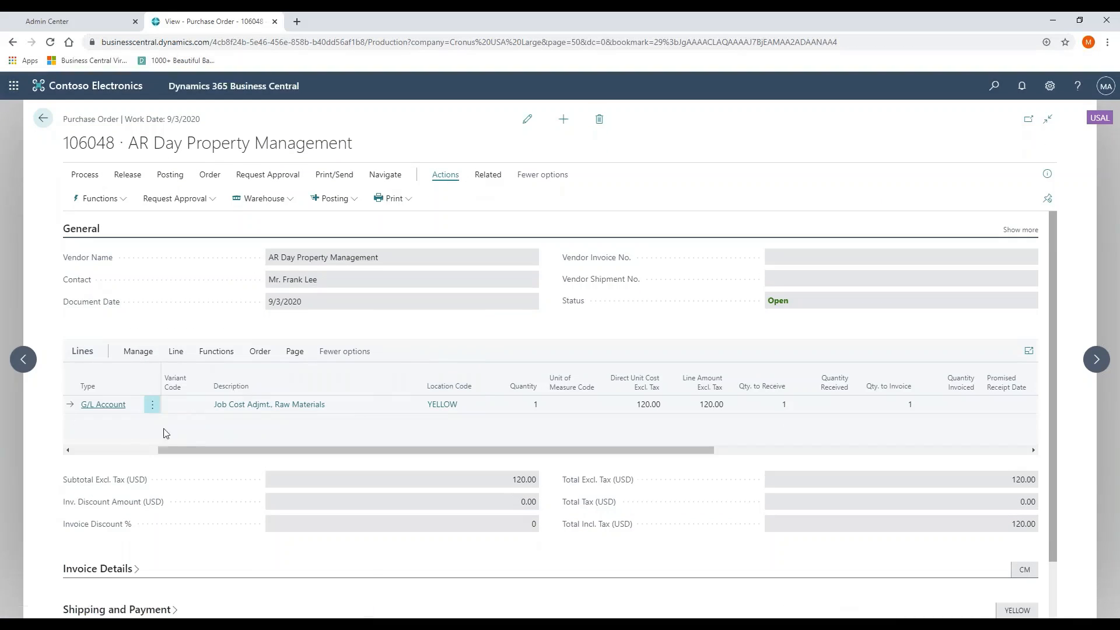
mouse_move(195, 414)
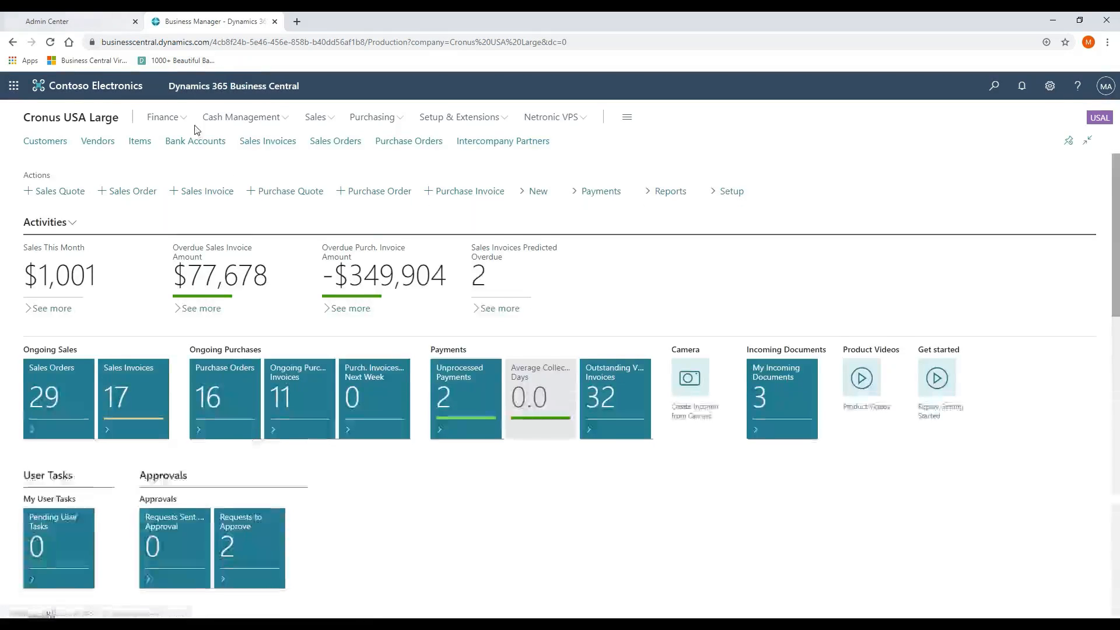
Step: Show the Purchasing menu with links like Purchase Orders and Incoming Documents
left_click(373, 117)
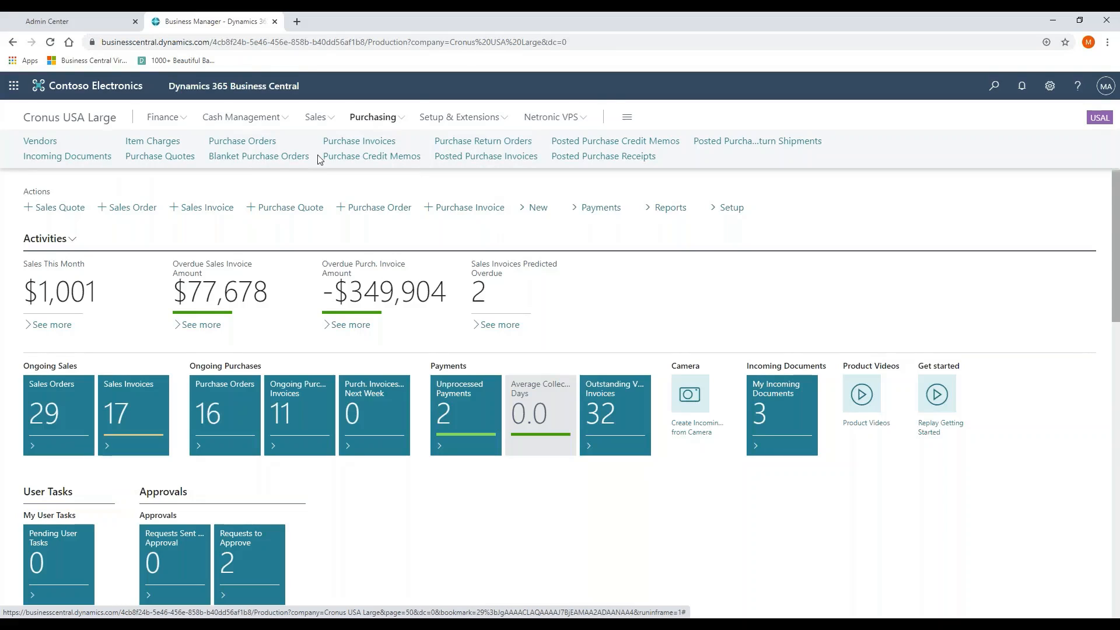
mouse_move(241, 141)
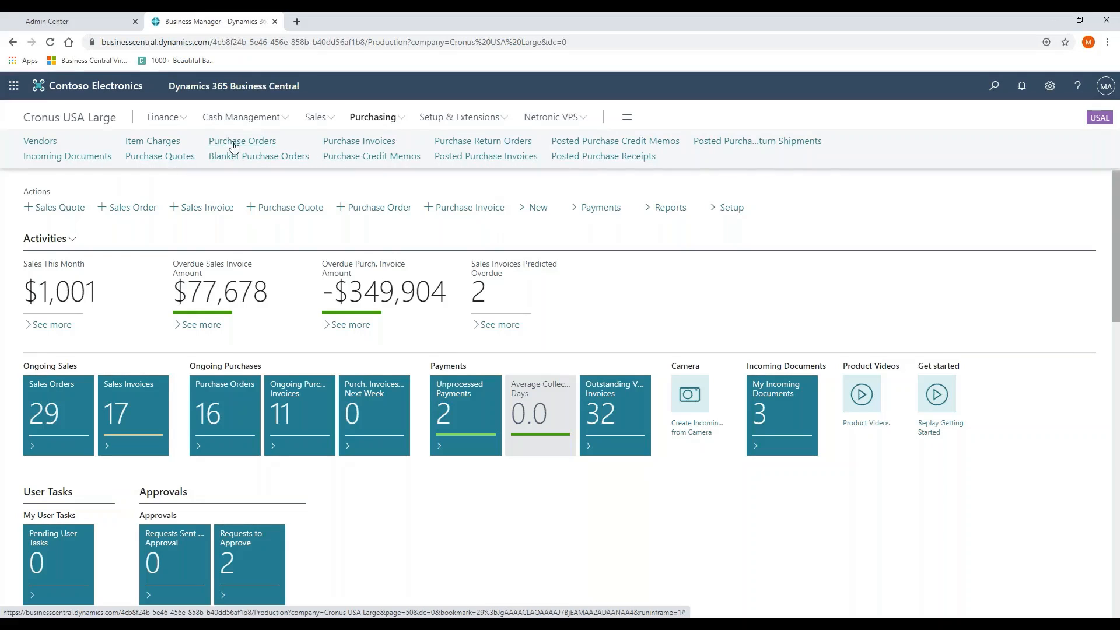
mouse_move(418, 143)
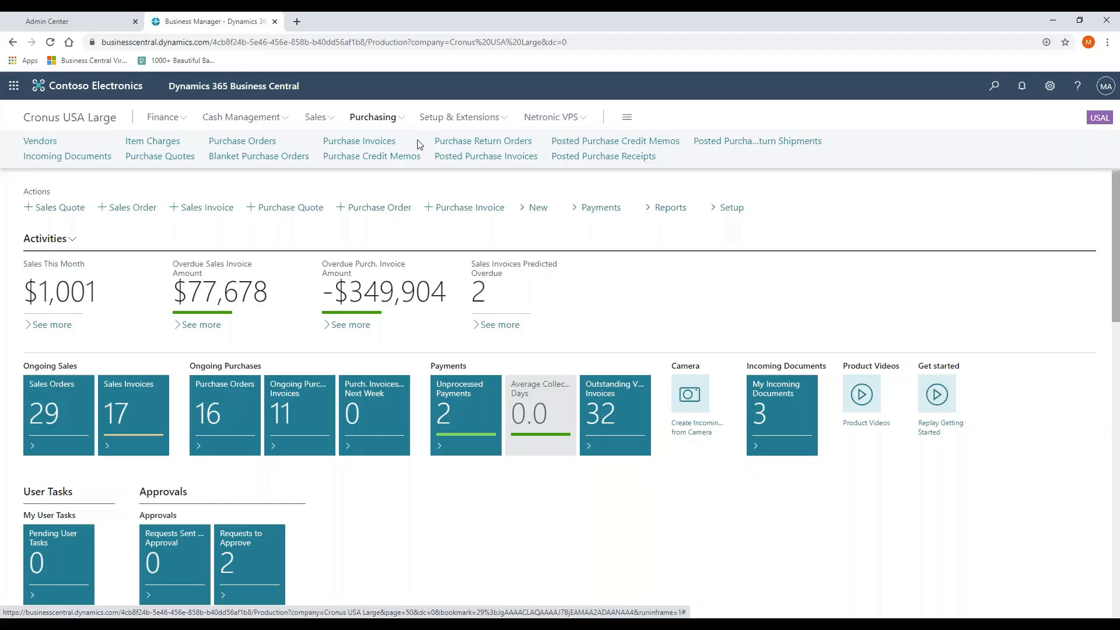
mouse_move(67, 155)
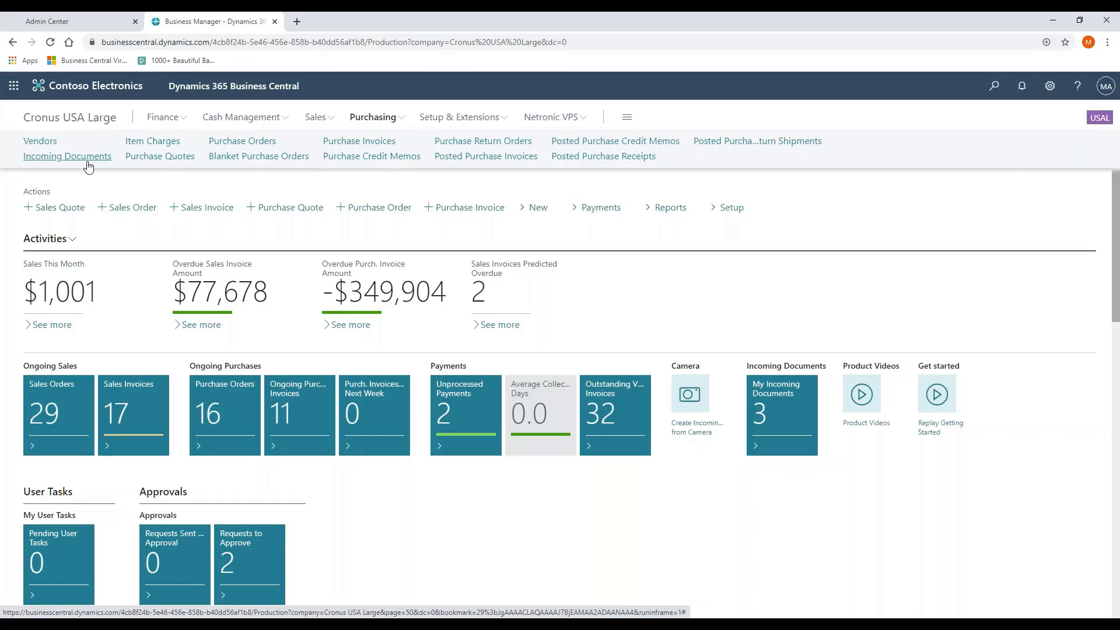
mouse_move(67, 156)
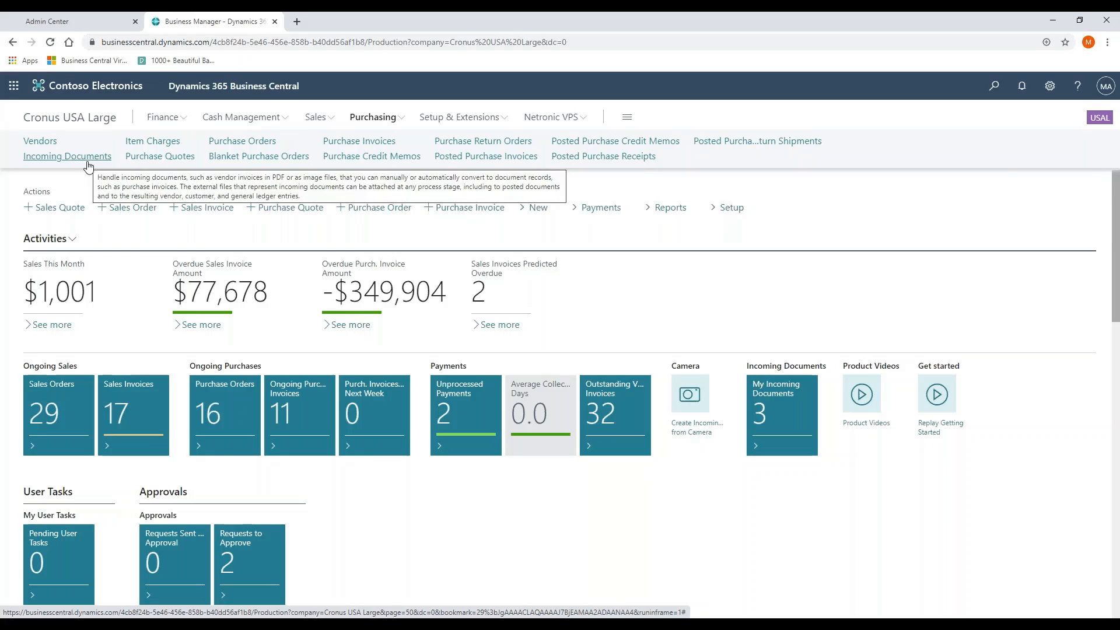
mouse_move(72, 169)
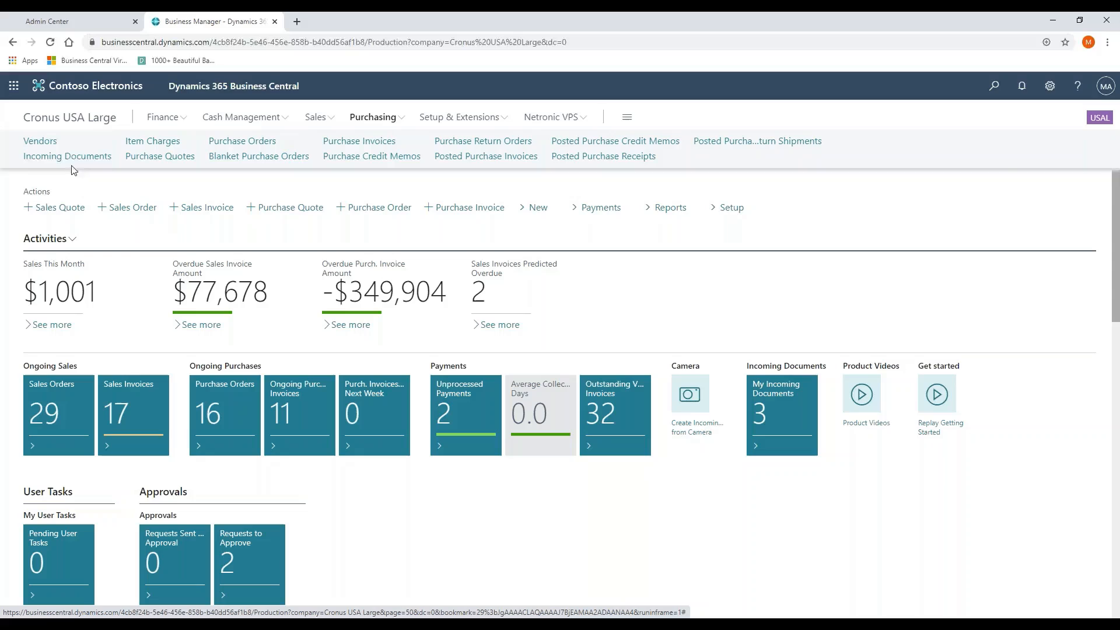